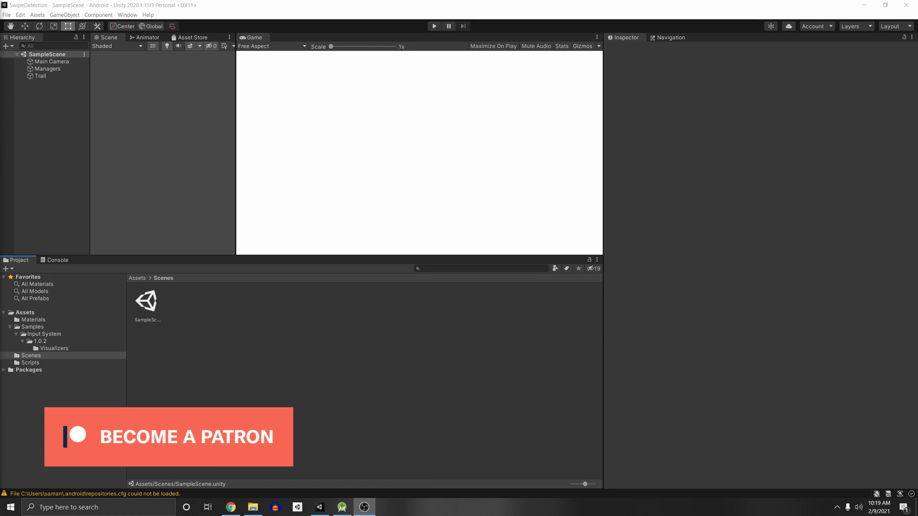
{"action": "mouse_move", "coordinate": [106, 389]}
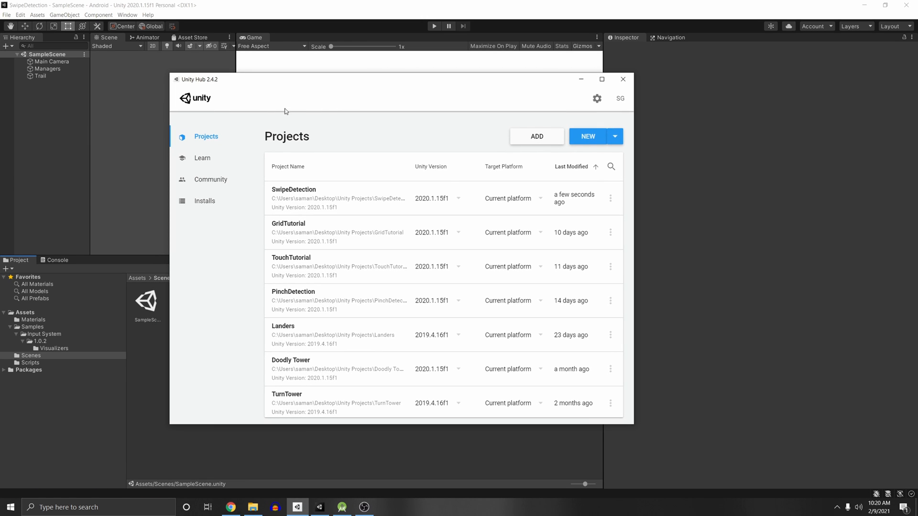
- Show the 2020.1.15f1 install's Add Modules list confirming Android Build Support, SDK/NDK and OpenJDK
{"action": "left_click", "coordinate": [205, 201]}
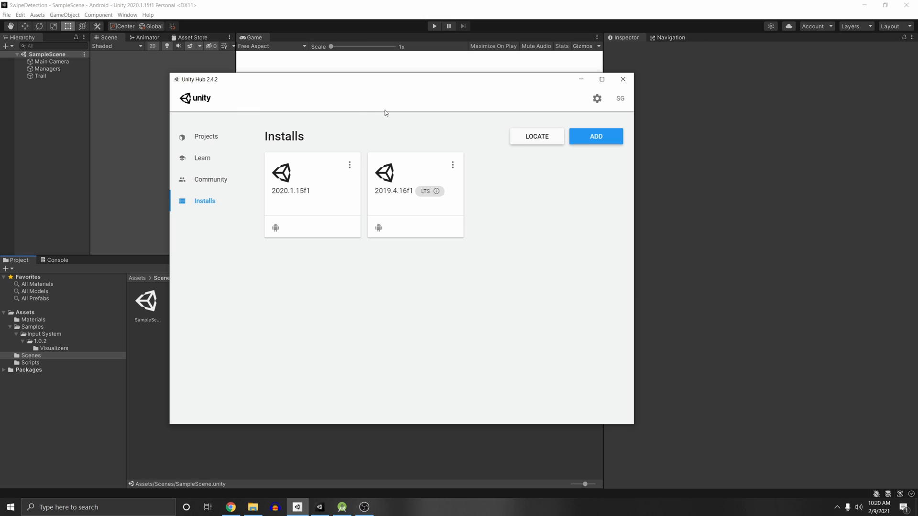
{"action": "mouse_move", "coordinate": [352, 154]}
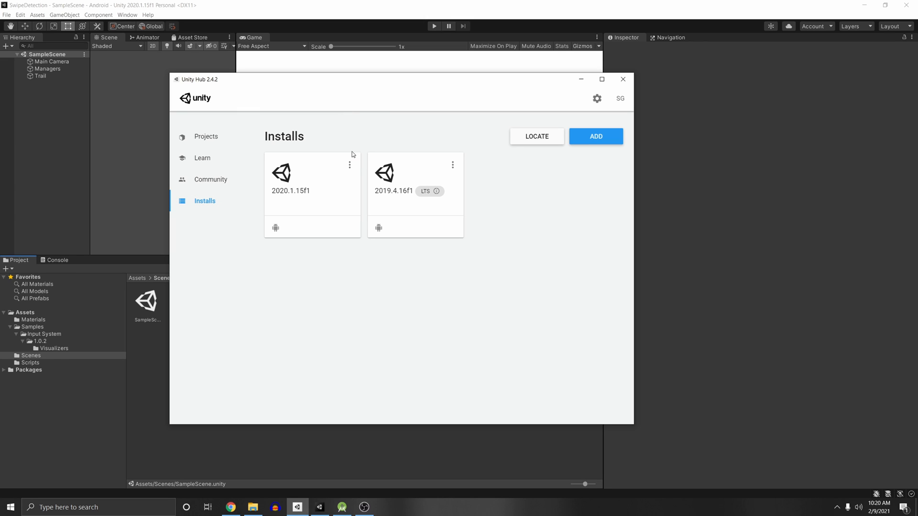
{"action": "left_click", "coordinate": [350, 165]}
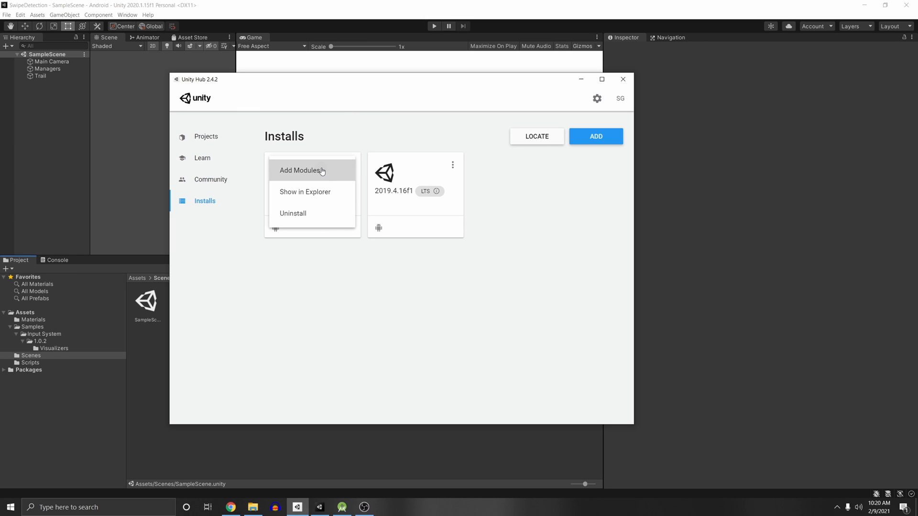
{"action": "left_click", "coordinate": [300, 170]}
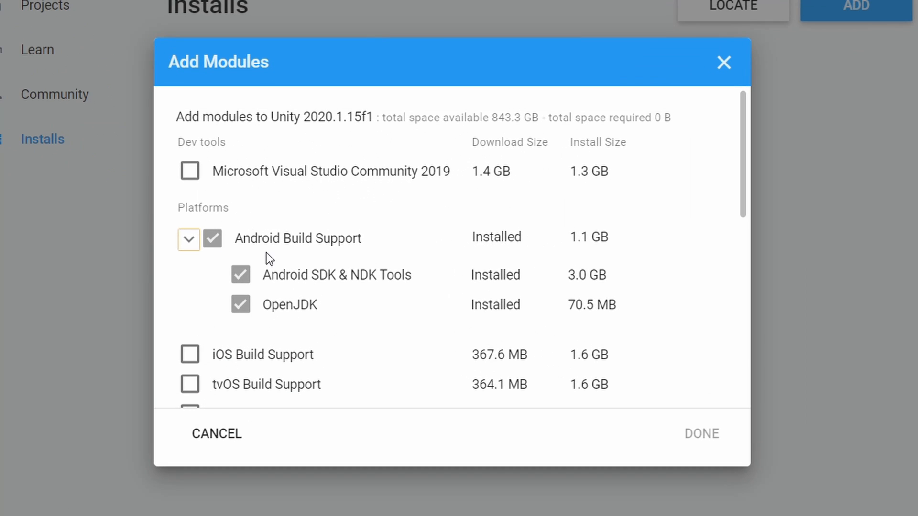
{"action": "scroll", "scroll_direction": "down", "scroll_amount": 3}
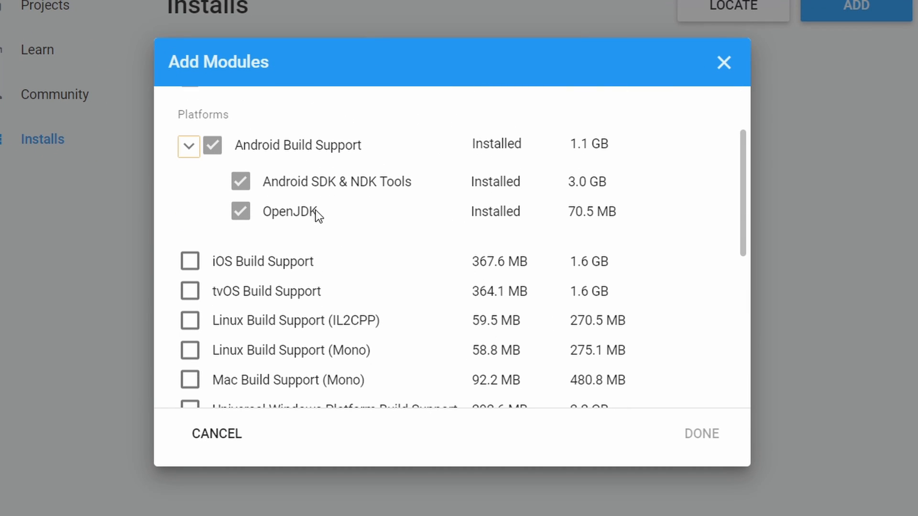
{"action": "mouse_move", "coordinate": [313, 225]}
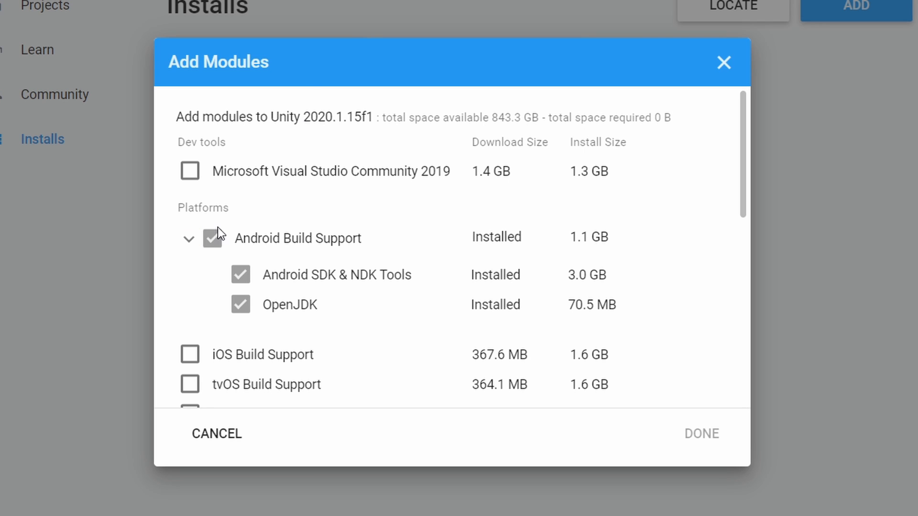
{"action": "mouse_move", "coordinate": [285, 218]}
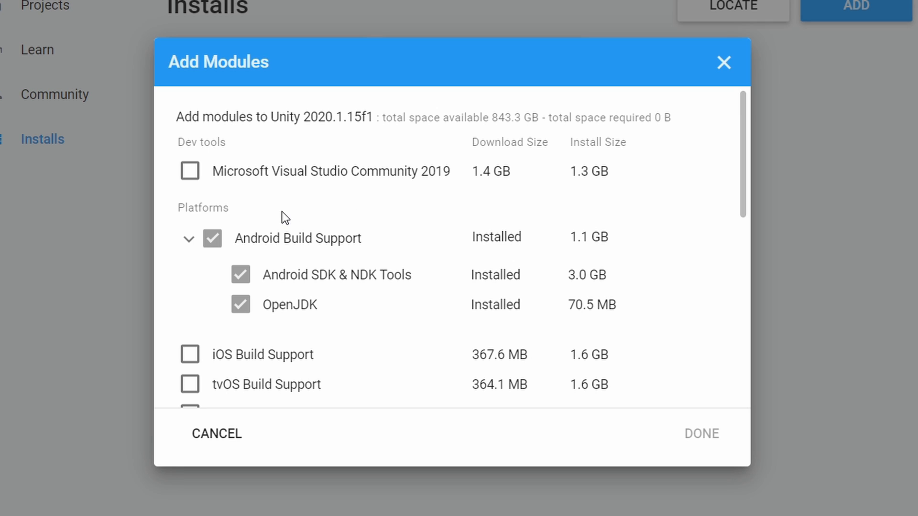
{"action": "mouse_move", "coordinate": [268, 189]}
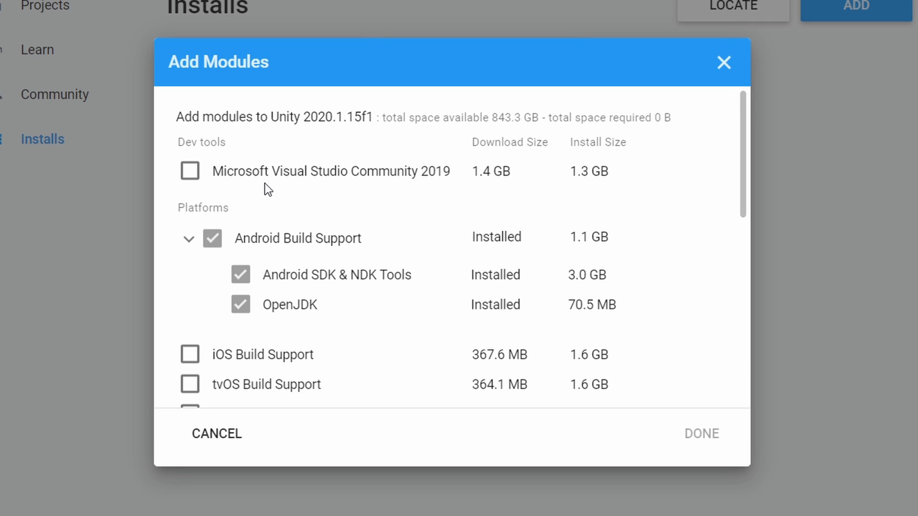
{"action": "mouse_move", "coordinate": [404, 241]}
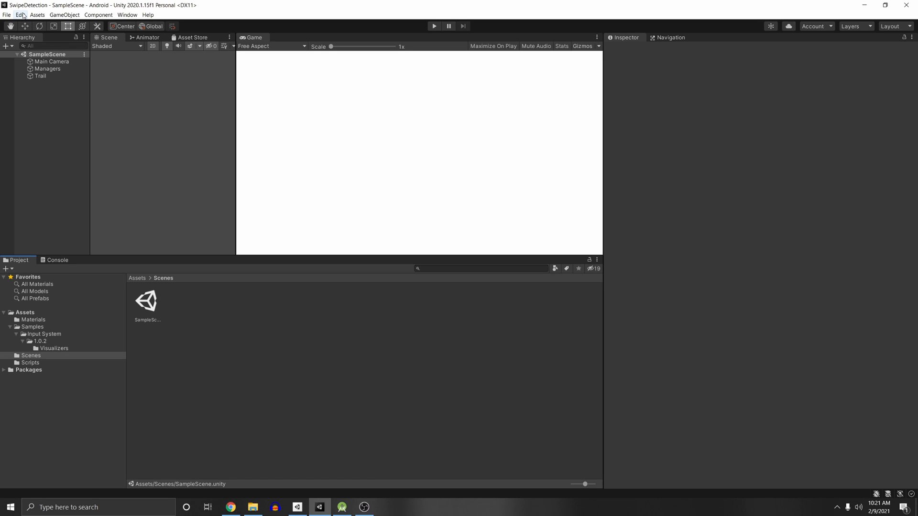
- Show External Tools preferences with the bundled Android JDK and SDK paths
{"action": "left_click", "coordinate": [20, 14]}
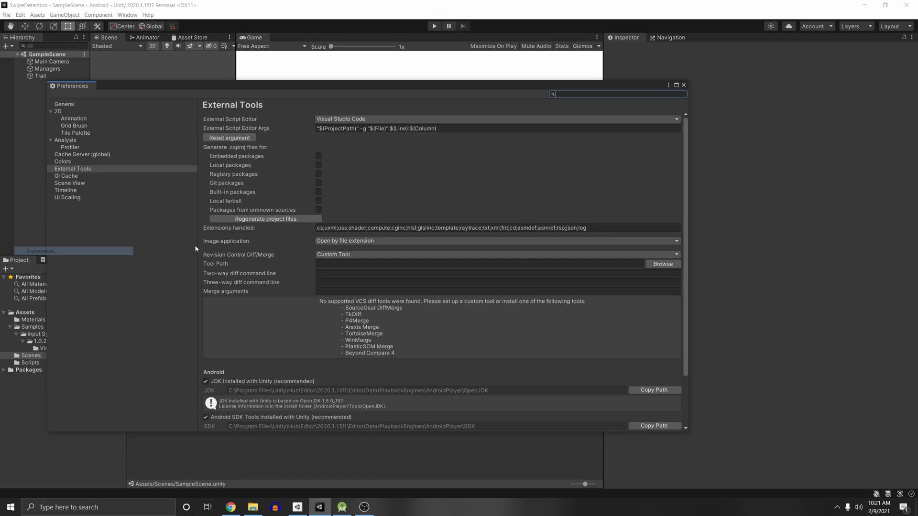
{"action": "scroll", "scroll_direction": "down", "scroll_amount": 3}
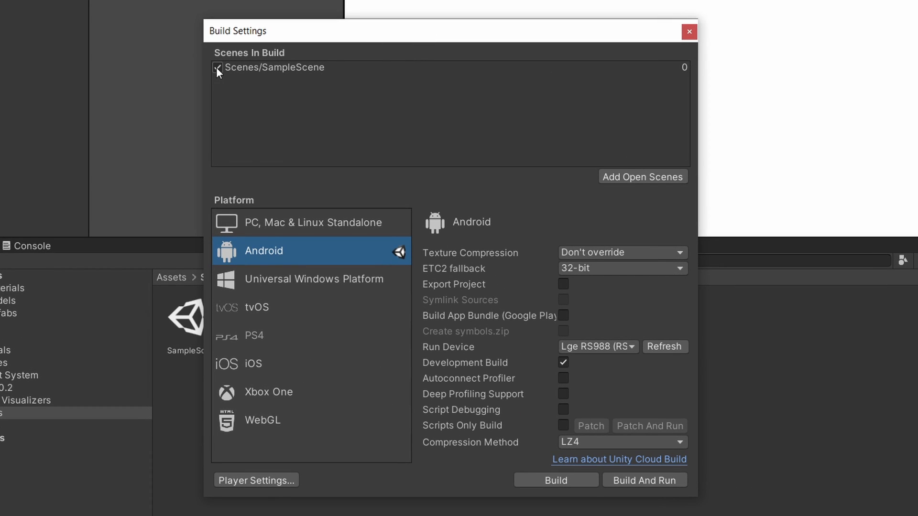
- Include Scenes/SampleScene in the build and browse to the PC, Mac & Linux Standalone platform
{"action": "left_click", "coordinate": [217, 67]}
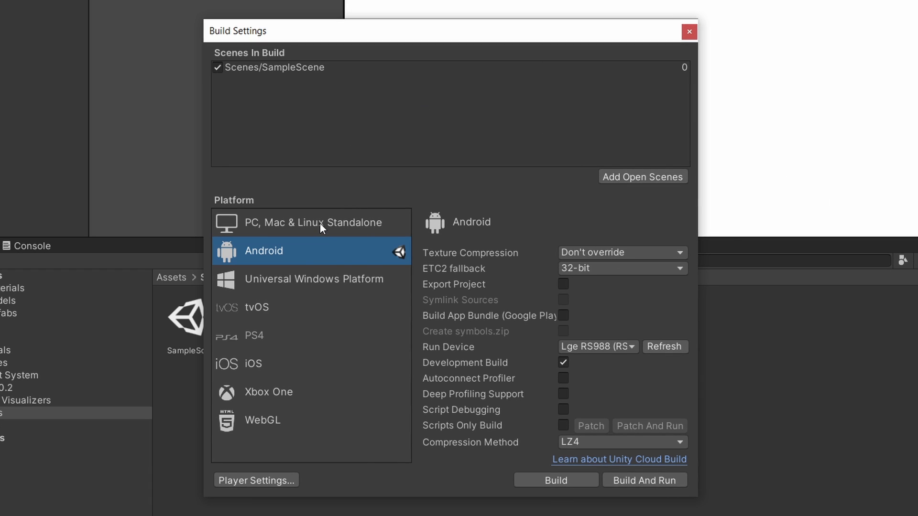
{"action": "left_click", "coordinate": [314, 223]}
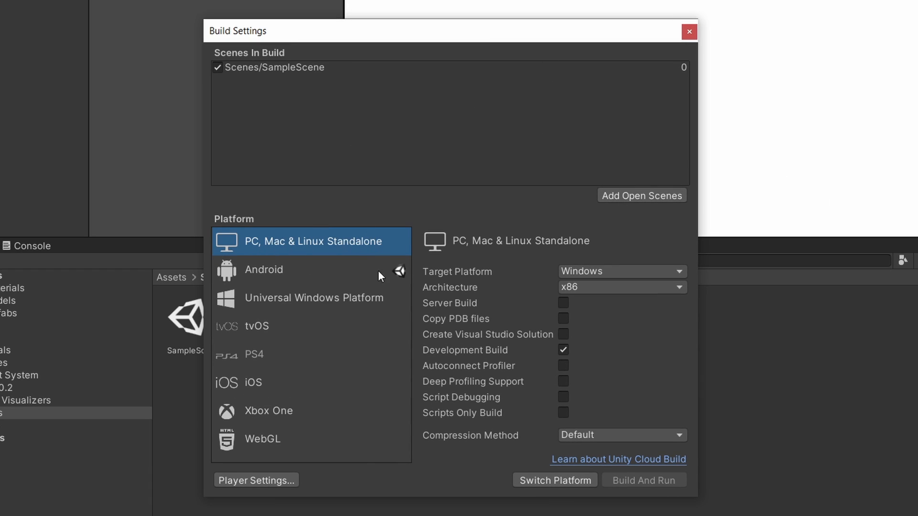
{"action": "left_click", "coordinate": [264, 270]}
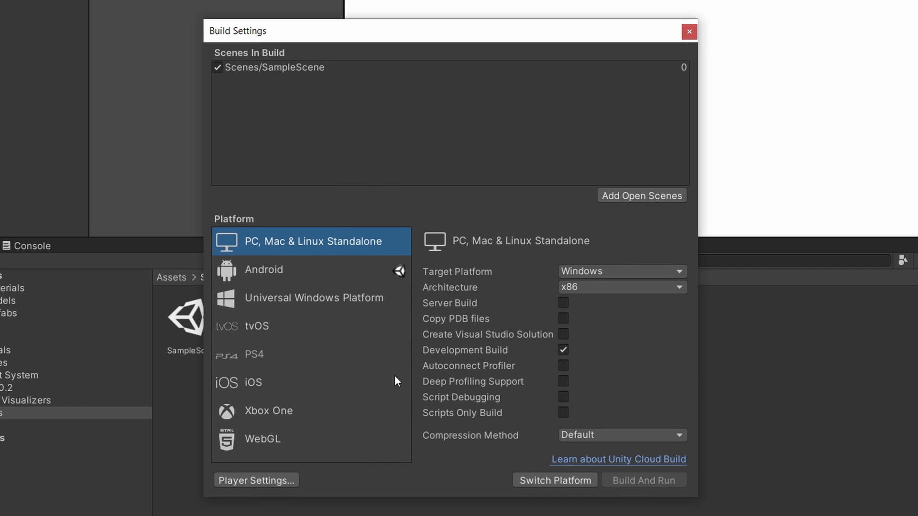
{"action": "mouse_move", "coordinate": [326, 290]}
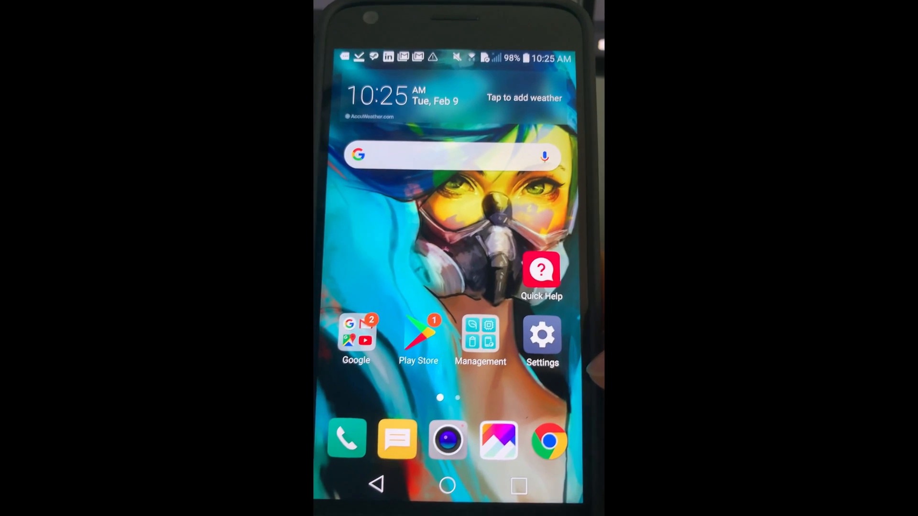
- Unlock developer options on the phone via Build number under About phone > Software info
{"action": "left_click", "coordinate": [541, 339]}
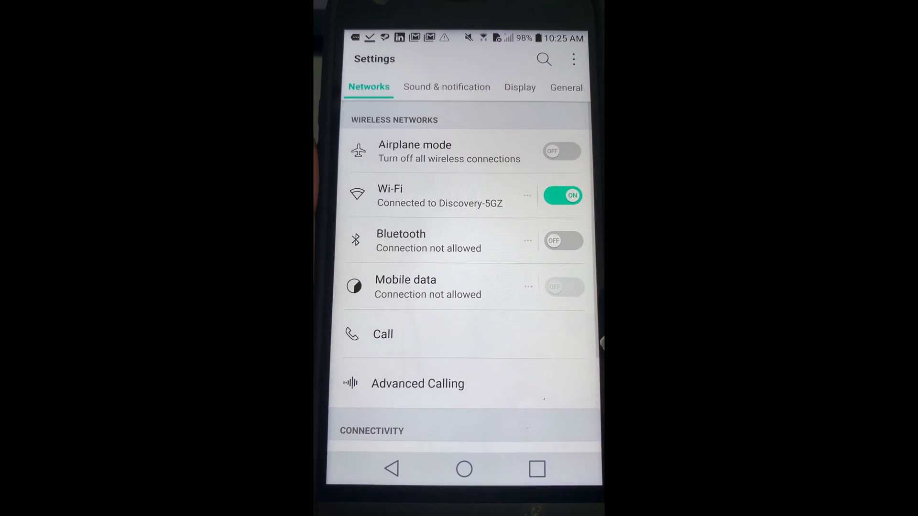
{"action": "left_click", "coordinate": [565, 87]}
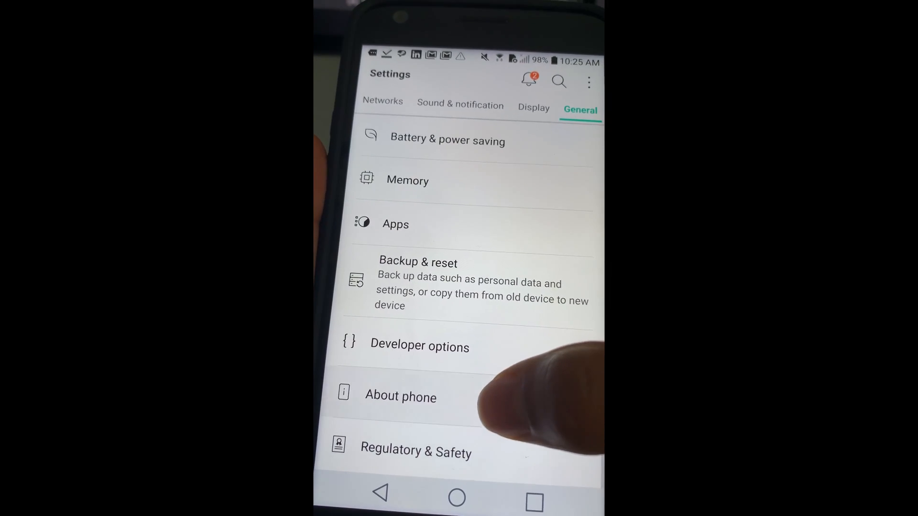
{"action": "left_click", "coordinate": [401, 396]}
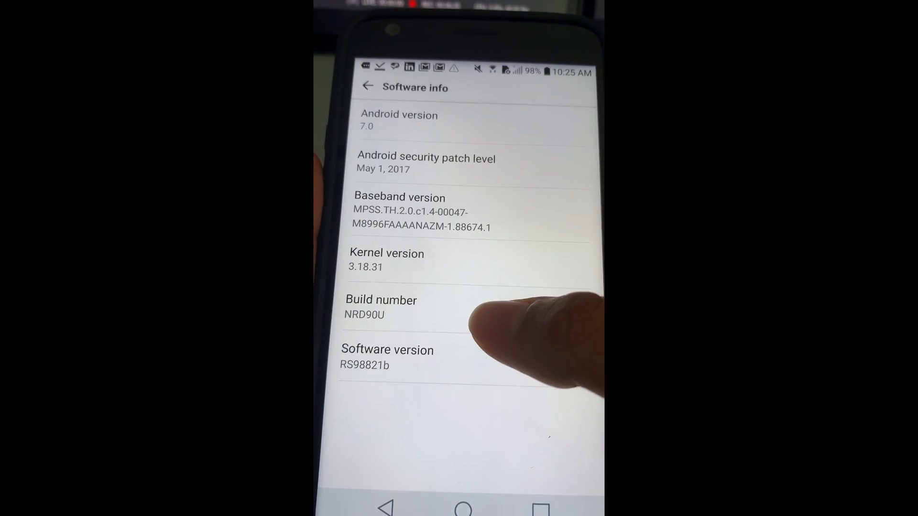
{"action": "left_click", "coordinate": [380, 307]}
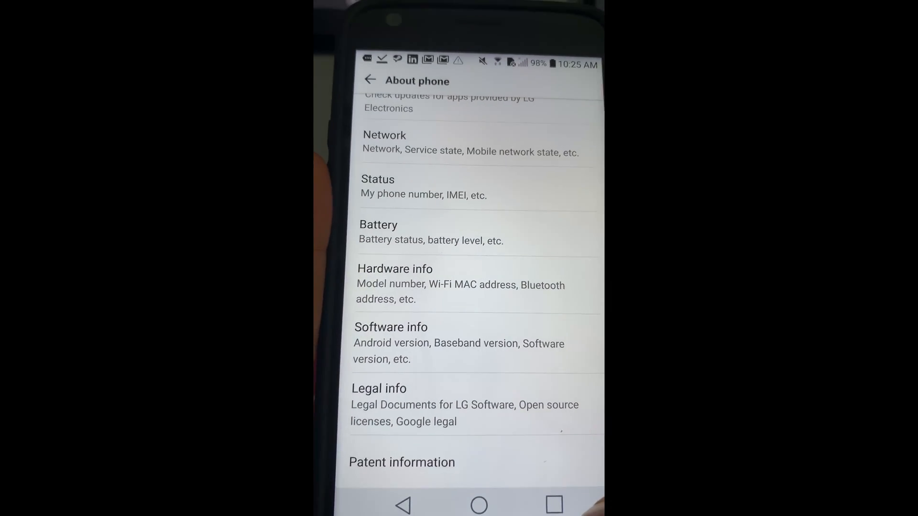
{"action": "scroll", "scroll_direction": "down", "scroll_amount": 3}
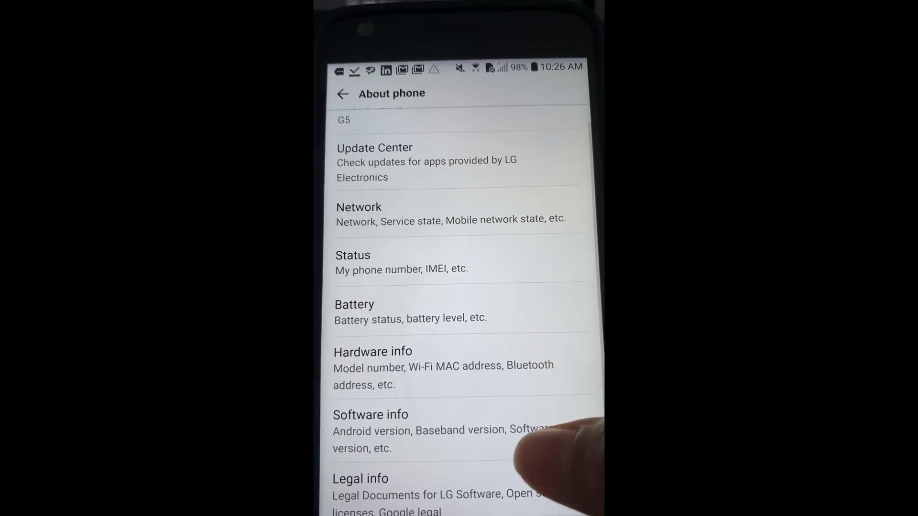
- Enable USB debugging in the phone's Developer options
{"action": "left_click", "coordinate": [343, 93]}
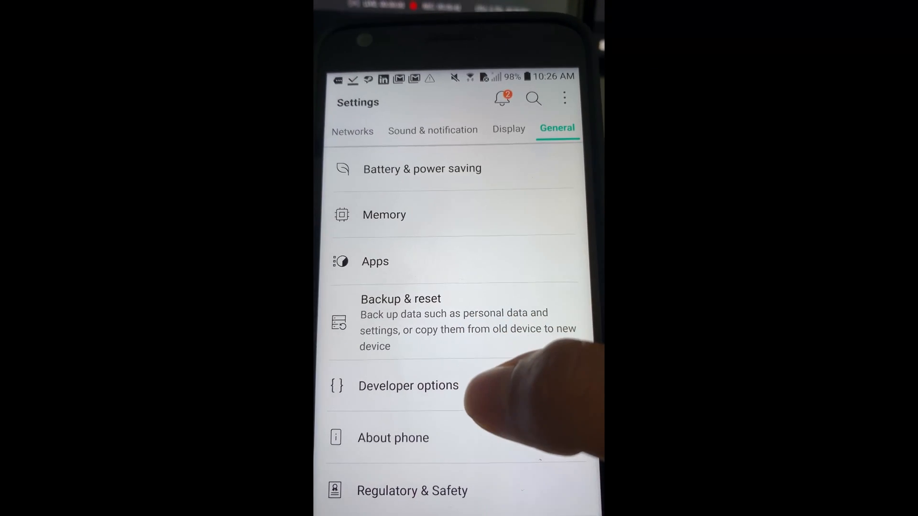
{"action": "left_click", "coordinate": [408, 385]}
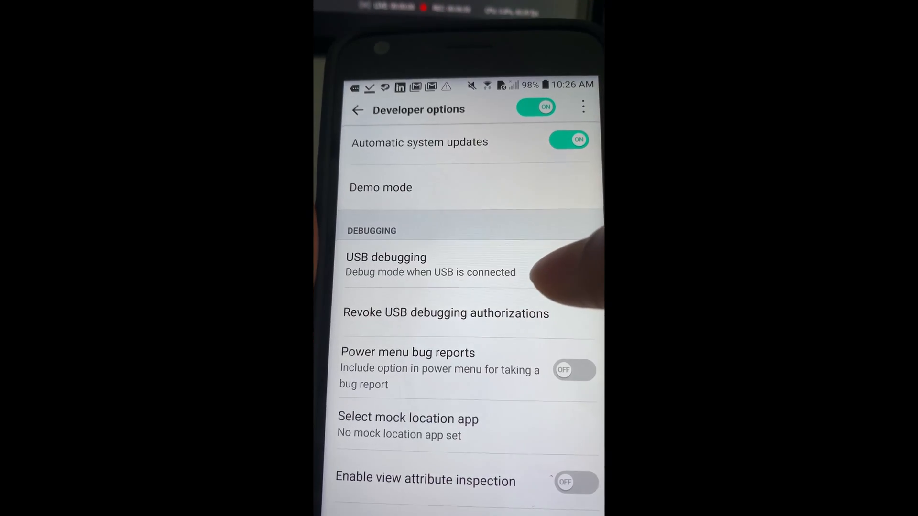
{"action": "left_click", "coordinate": [573, 266]}
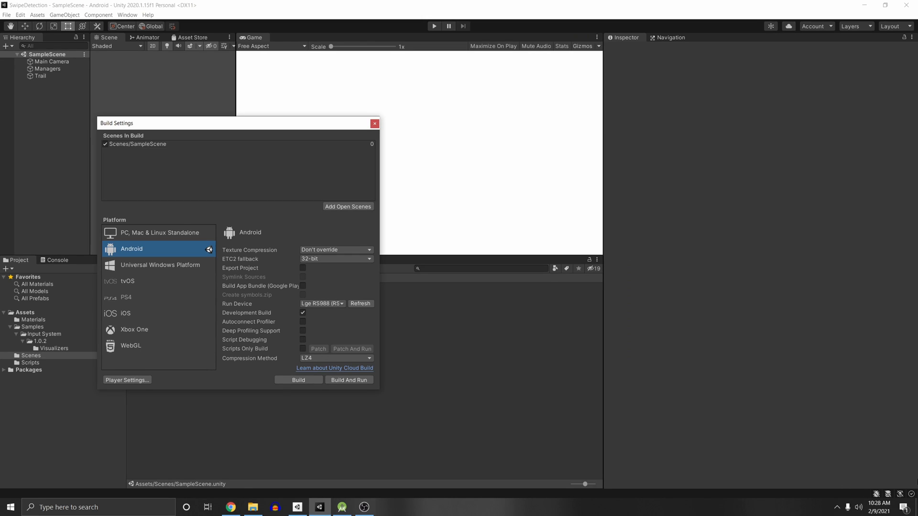
{"action": "mouse_move", "coordinate": [189, 138]}
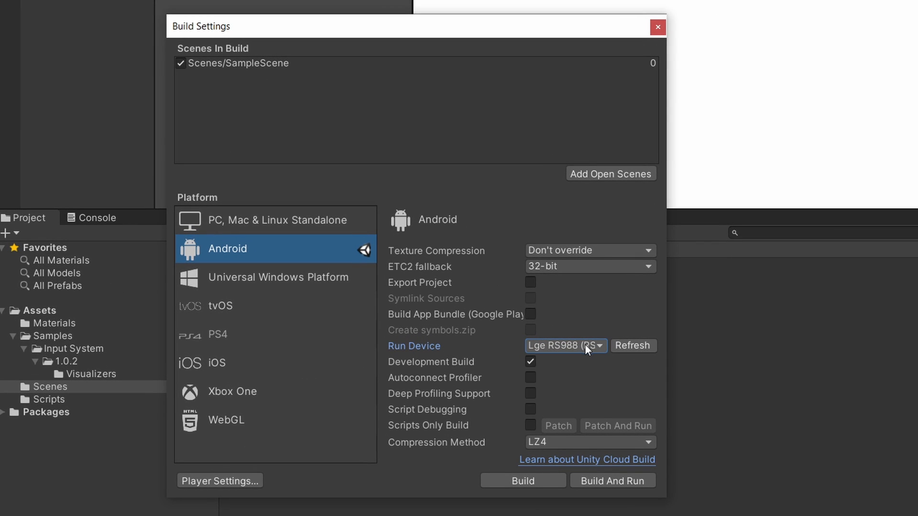
- Choose the LG RS988 as Android run device with Development Build enabled
{"action": "left_click", "coordinate": [565, 345]}
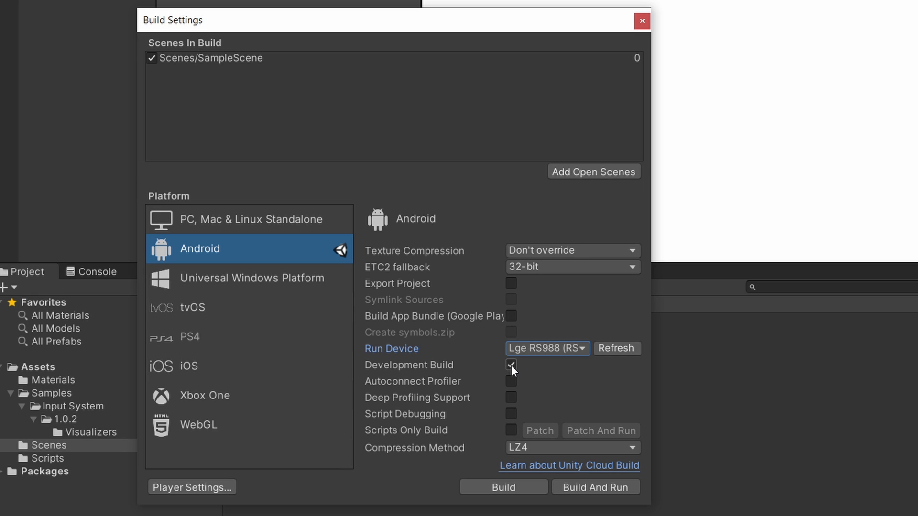
{"action": "left_click", "coordinate": [510, 365]}
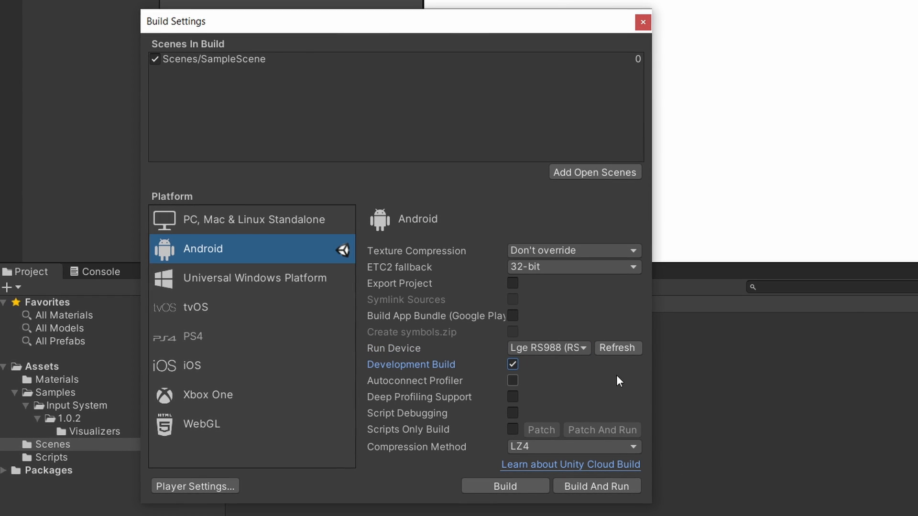
{"action": "mouse_move", "coordinate": [527, 386]}
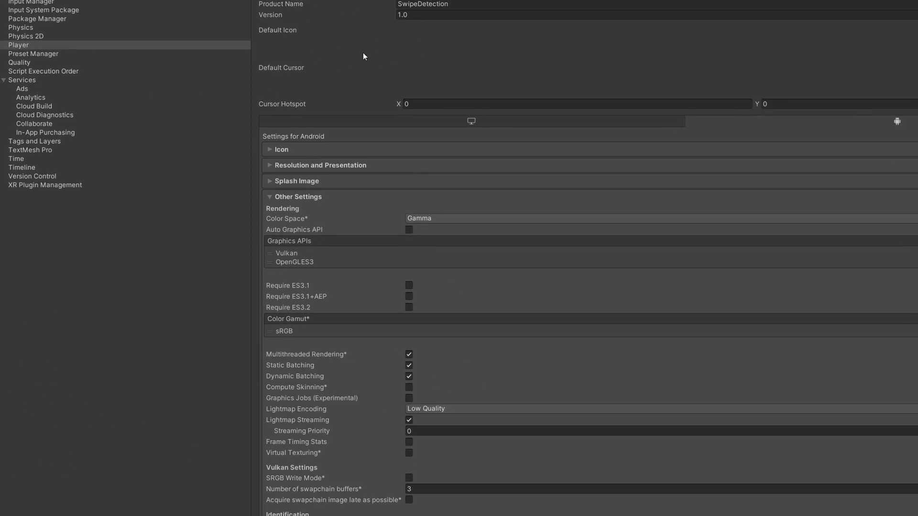
- Browse the Android Player settings down to the Publishing Settings
{"action": "scroll", "scroll_direction": "down", "scroll_amount": 3}
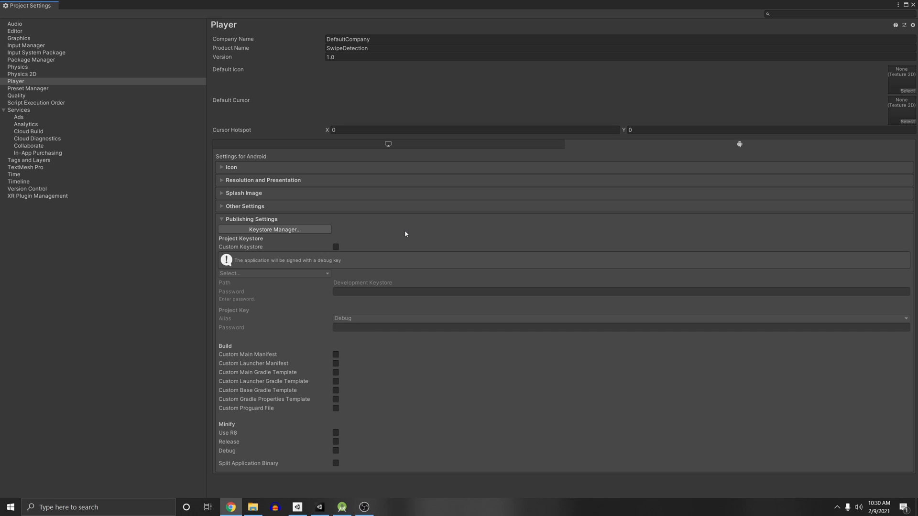
{"action": "mouse_move", "coordinate": [206, 291]}
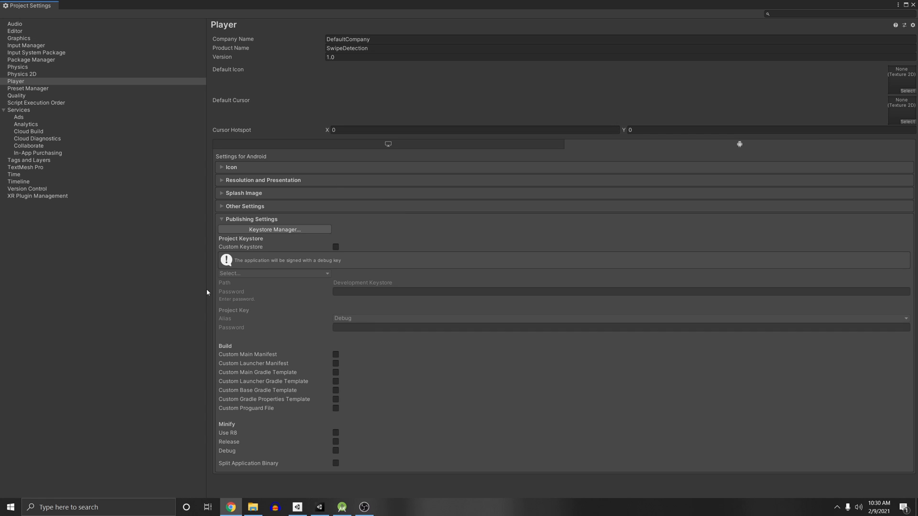
- Start a new keystore in the project folder via Keystore Manager and enter its password
{"action": "left_click", "coordinate": [275, 230]}
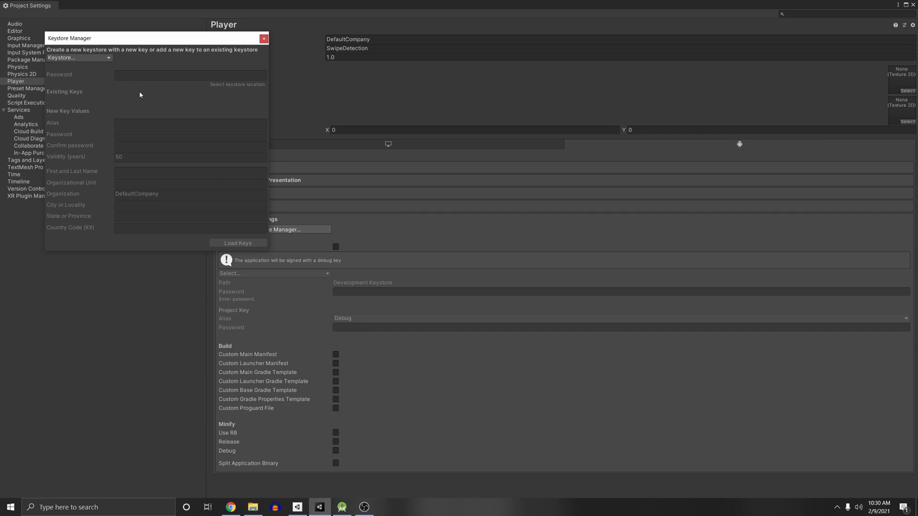
{"action": "left_click", "coordinate": [78, 57]}
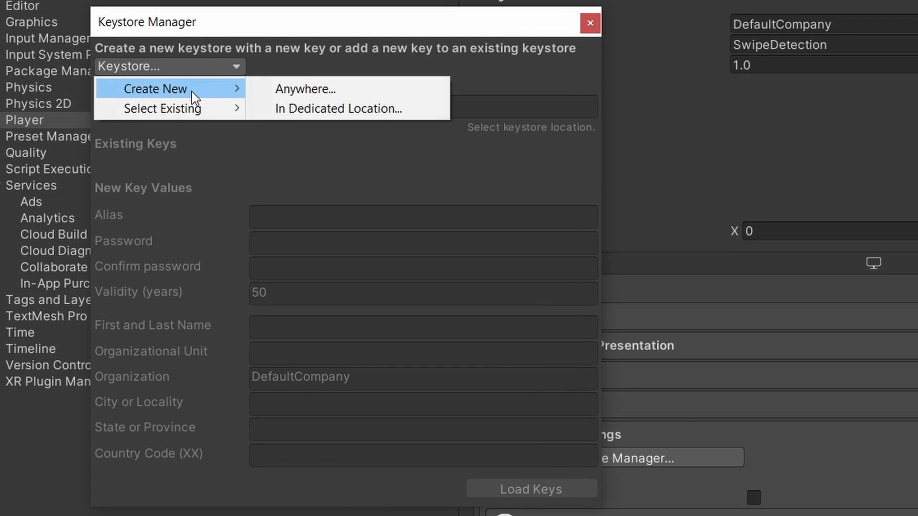
{"action": "mouse_move", "coordinate": [338, 108]}
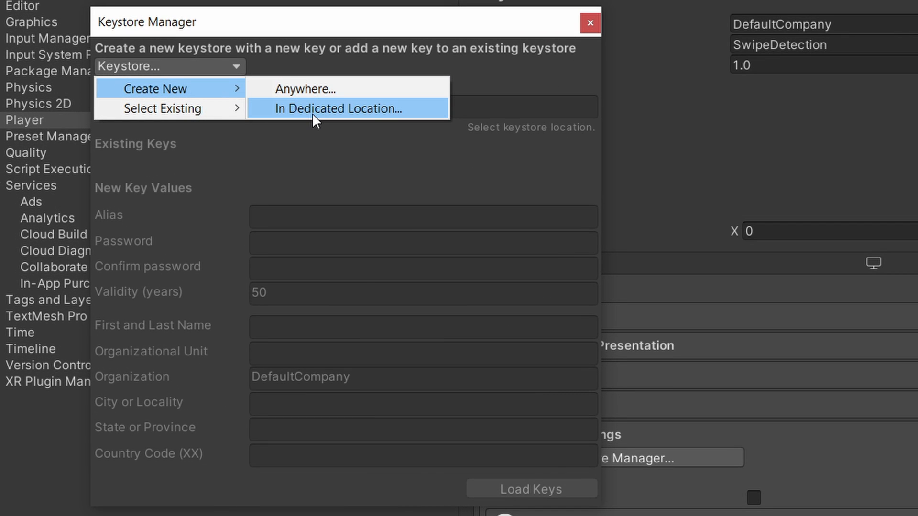
{"action": "mouse_move", "coordinate": [367, 109]}
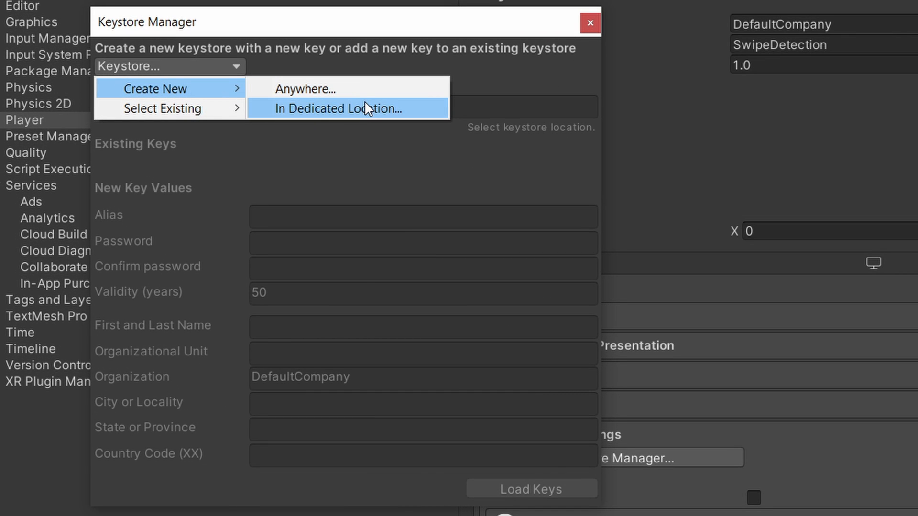
{"action": "left_click", "coordinate": [335, 109]}
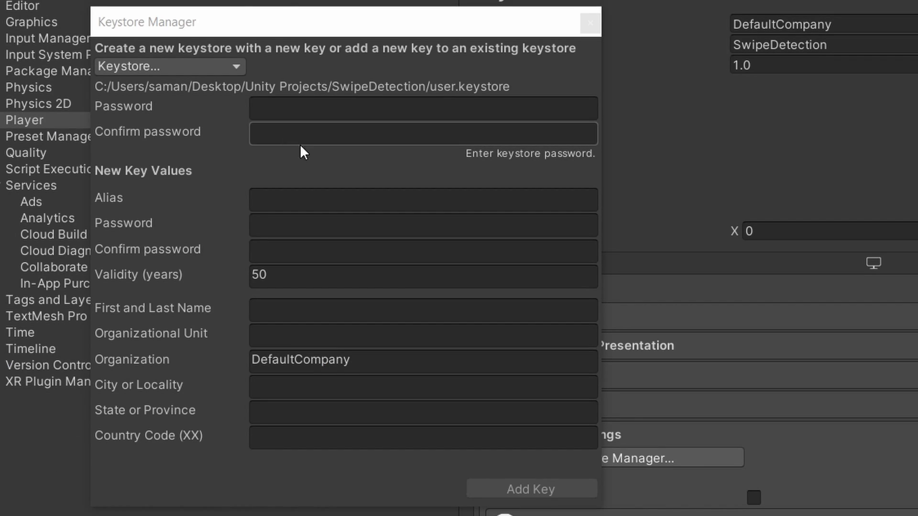
{"action": "left_click", "coordinate": [423, 108]}
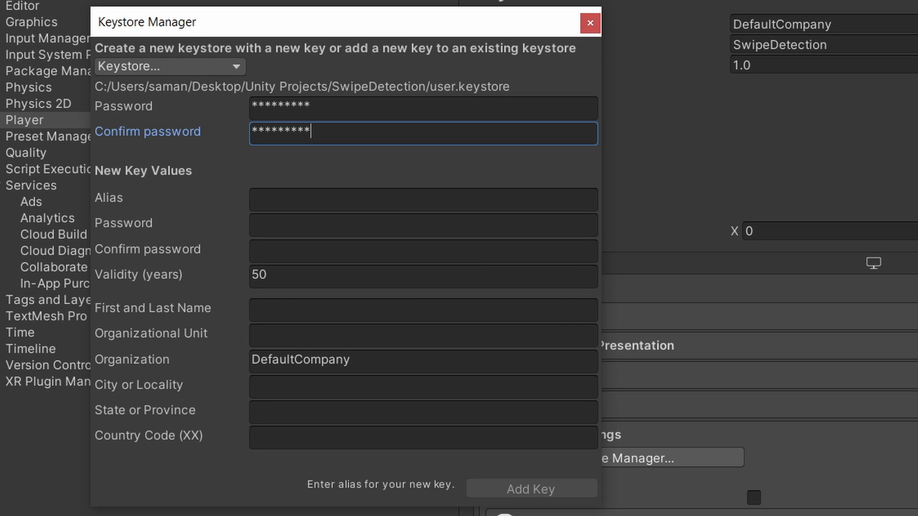
{"action": "mouse_move", "coordinate": [196, 345]}
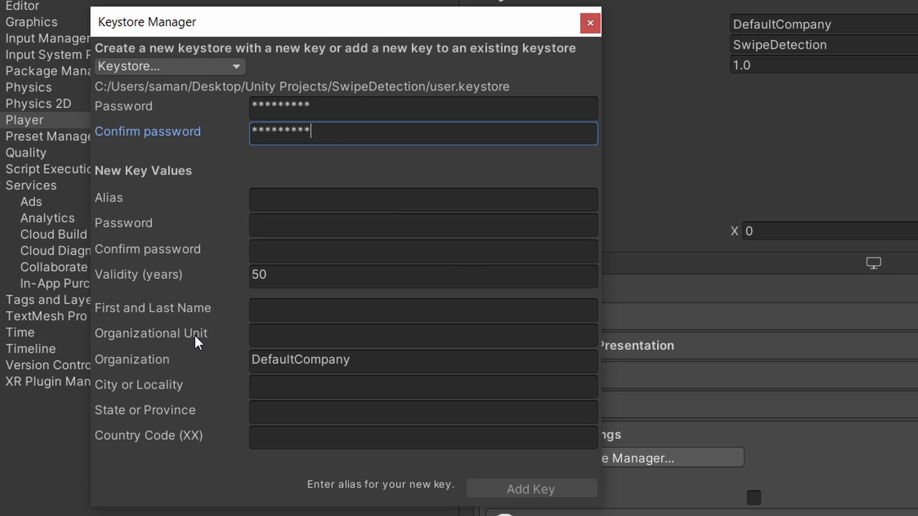
{"action": "mouse_move", "coordinate": [198, 387]}
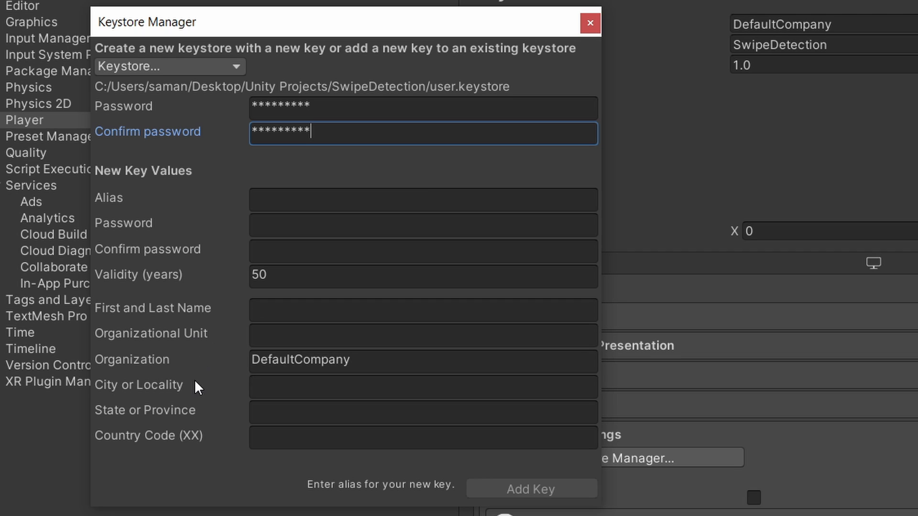
- Add a key aliased 'test' to the keystore and confirm its creation
{"action": "left_click", "coordinate": [422, 199]}
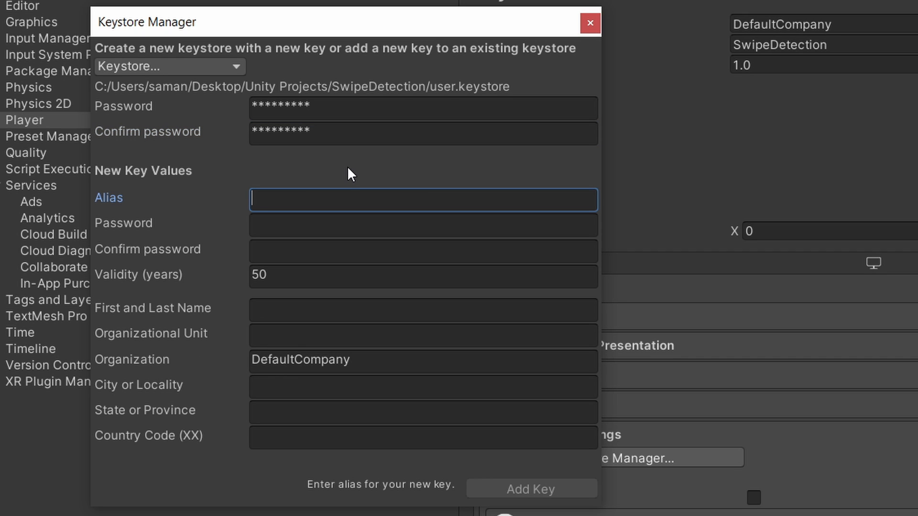
{"action": "type", "text": "test"}
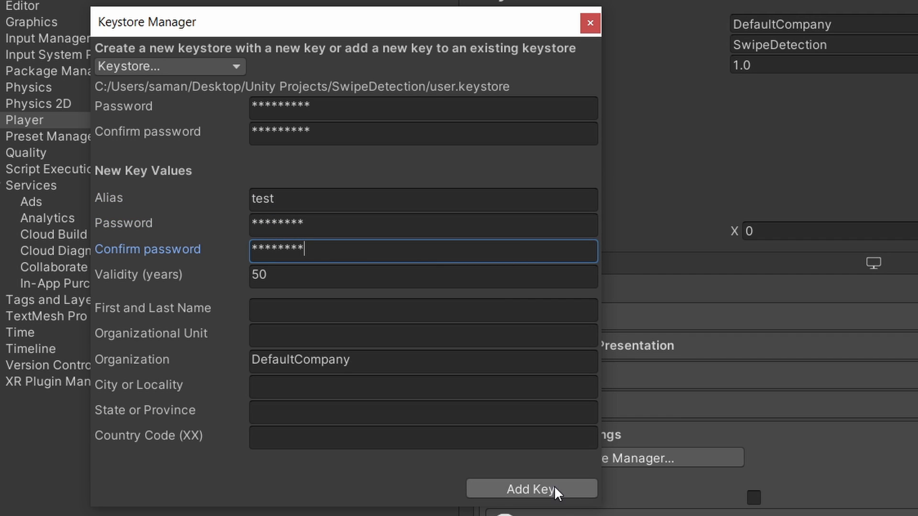
{"action": "left_click", "coordinate": [530, 488]}
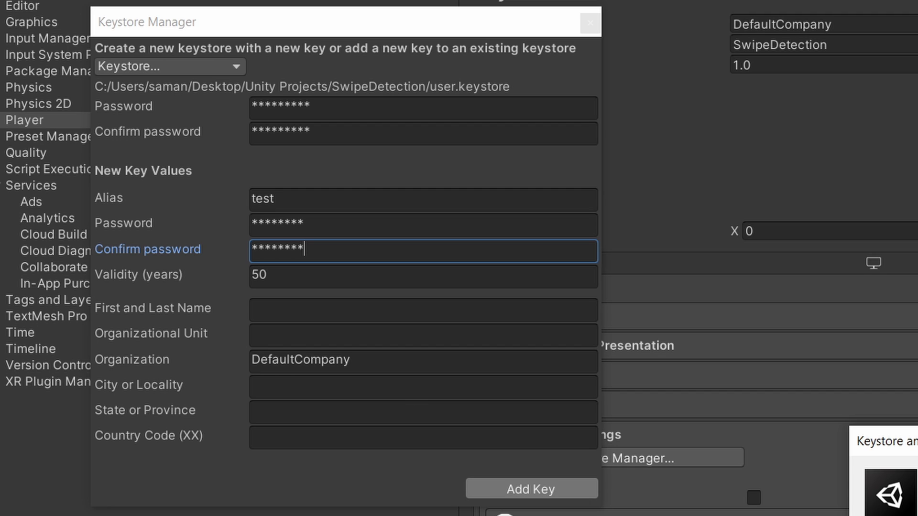
{"action": "left_click", "coordinate": [531, 488]}
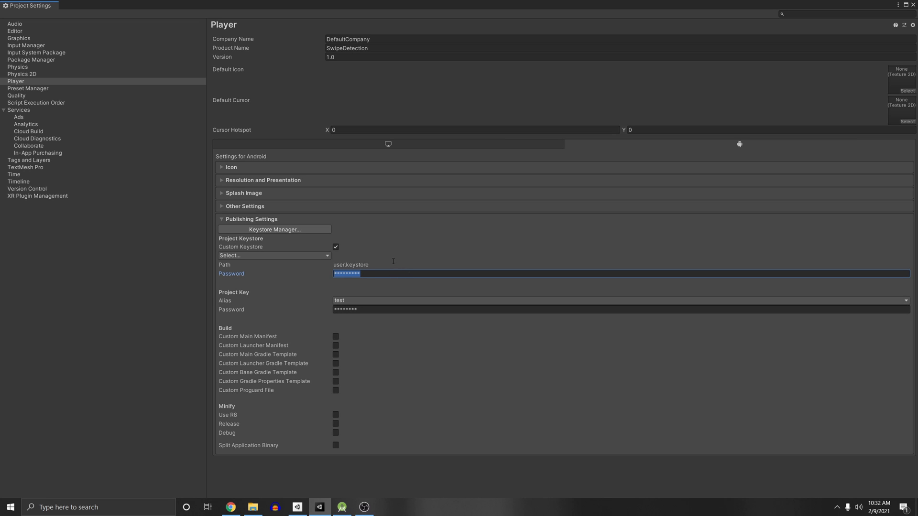
- Uncheck Custom Keystore so the app is signed with a debug key
{"action": "left_click", "coordinate": [375, 274]}
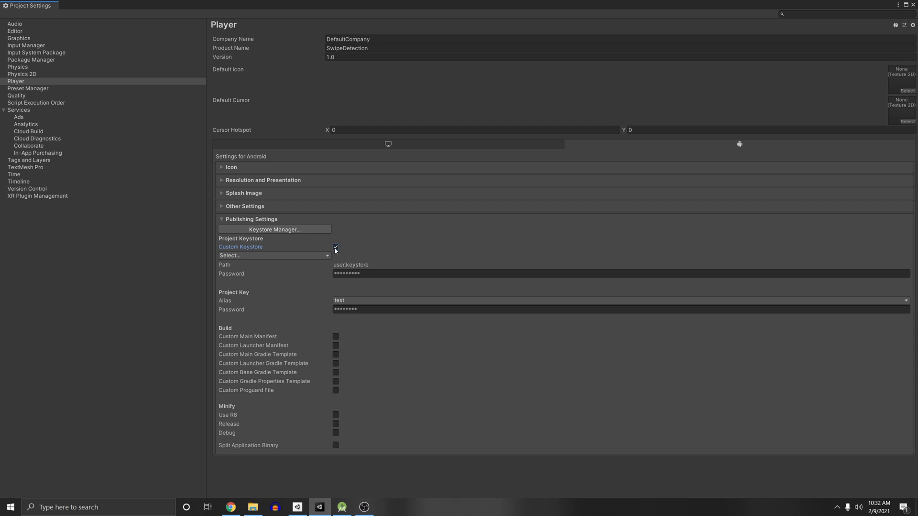
{"action": "left_click", "coordinate": [335, 247]}
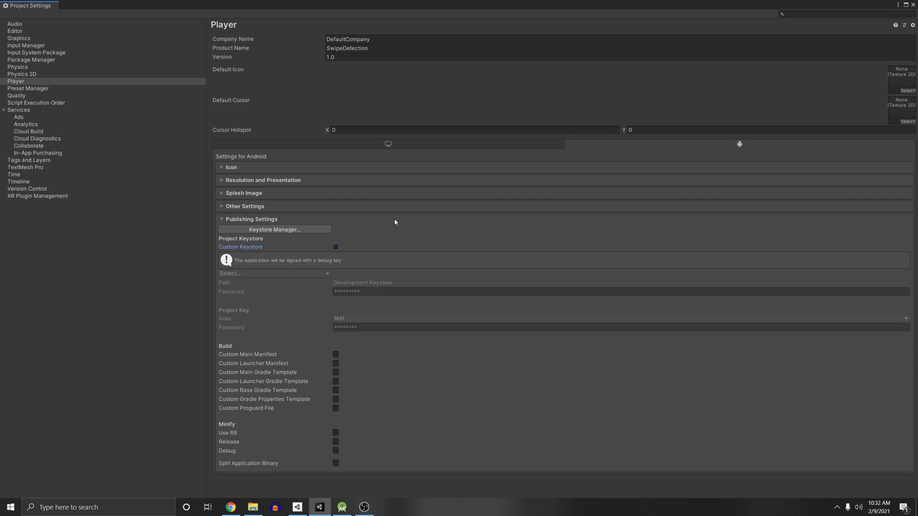
{"action": "mouse_move", "coordinate": [351, 267]}
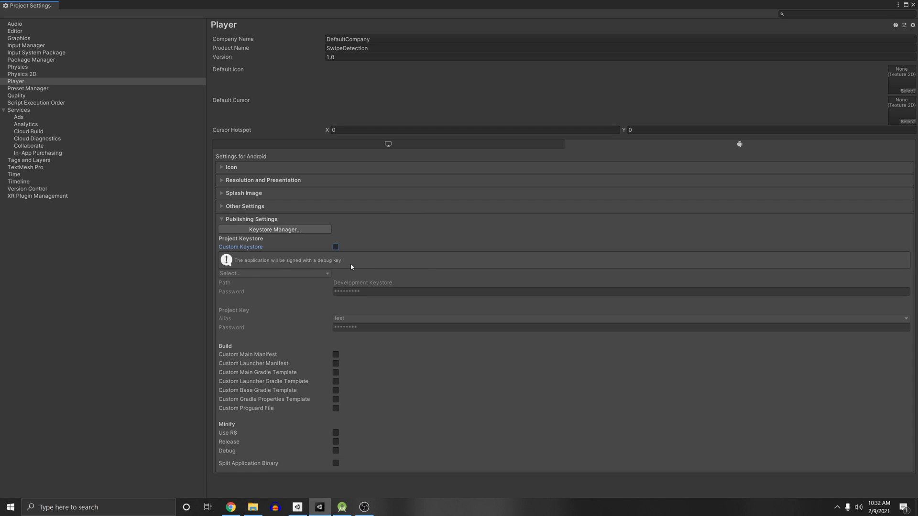
{"action": "mouse_move", "coordinate": [398, 218]}
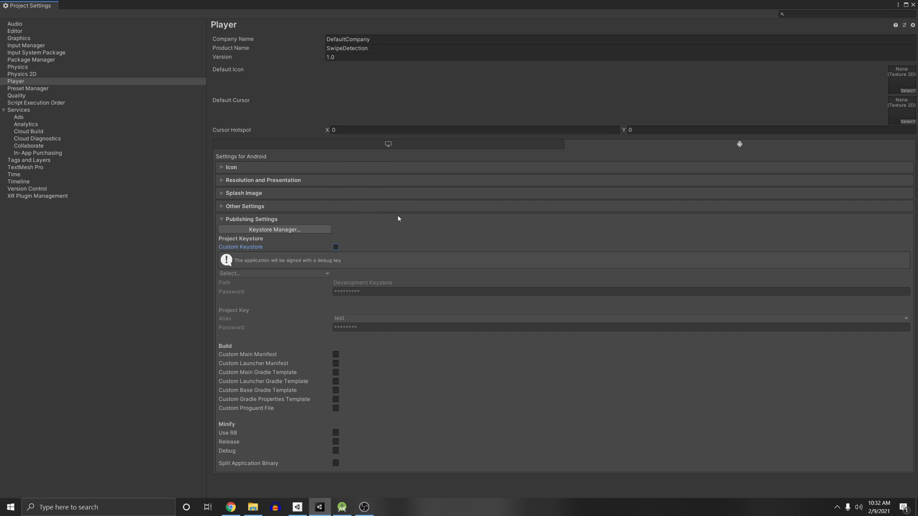
{"action": "mouse_move", "coordinate": [281, 198]}
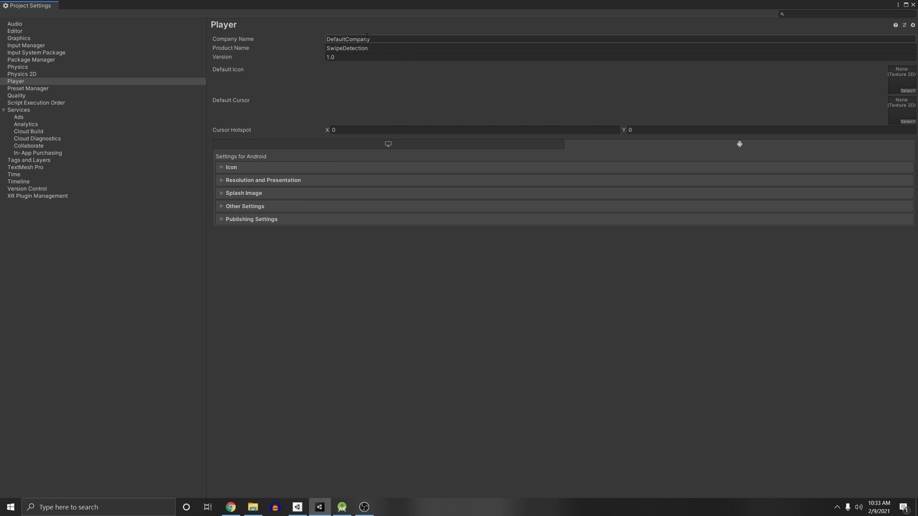
- Make the white circle texture the Default Icon and expand the Android Icon section
{"action": "double_click", "coordinate": [346, 47]}
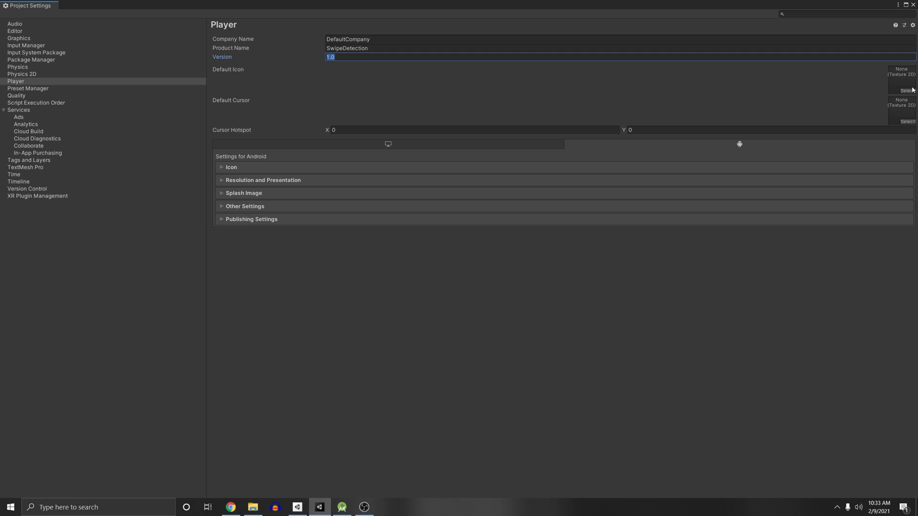
{"action": "mouse_move", "coordinate": [909, 113]}
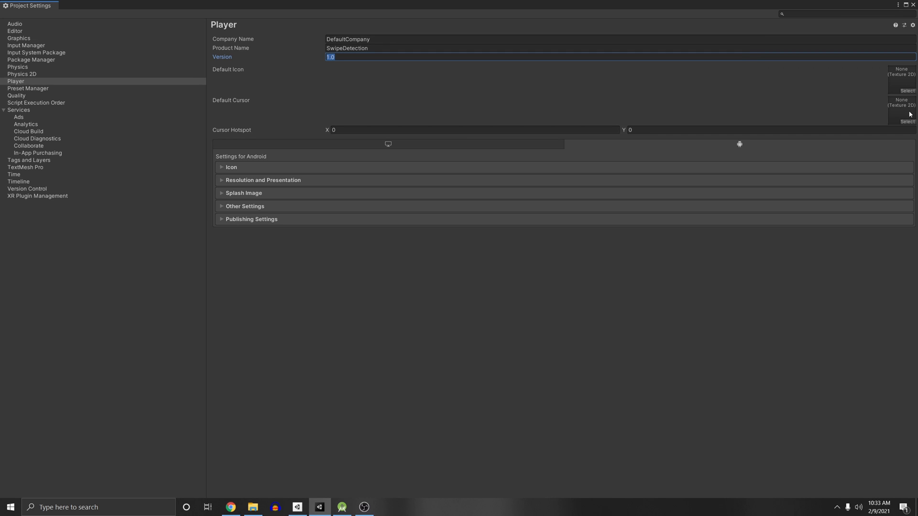
{"action": "left_click", "coordinate": [906, 91]}
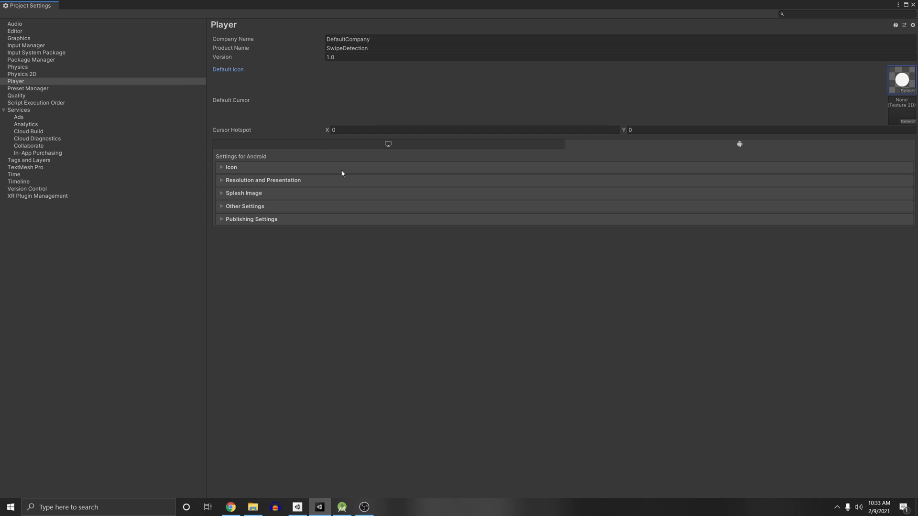
{"action": "left_click", "coordinate": [222, 167]}
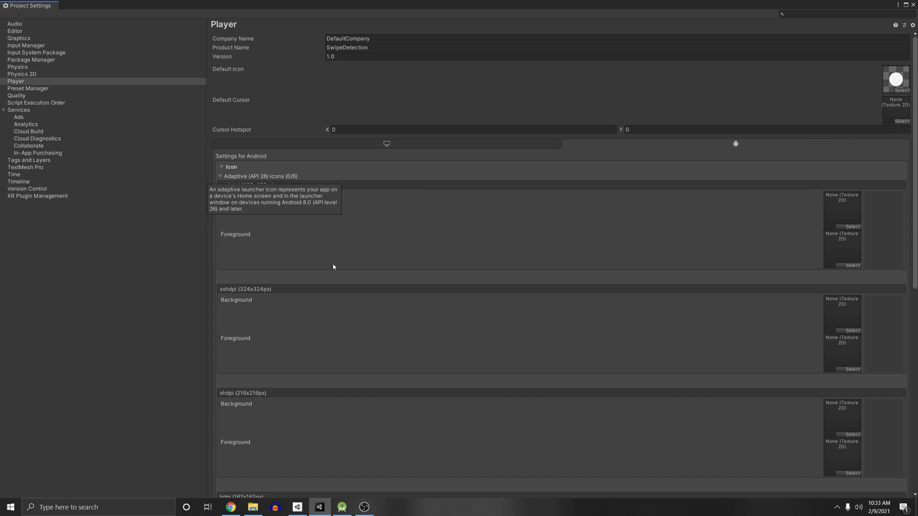
- Collapse the Icon foldout and expand Resolution and Presentation with its orientation options
{"action": "left_click", "coordinate": [221, 167]}
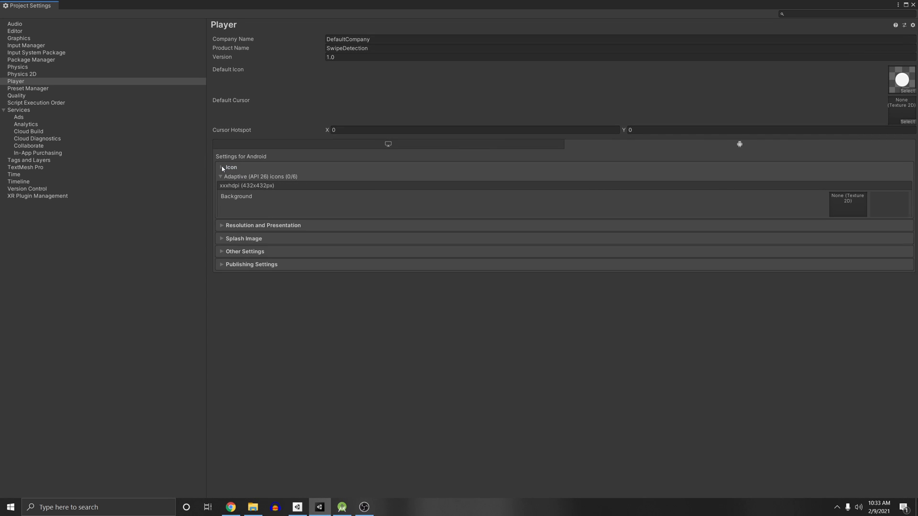
{"action": "left_click", "coordinate": [221, 166]}
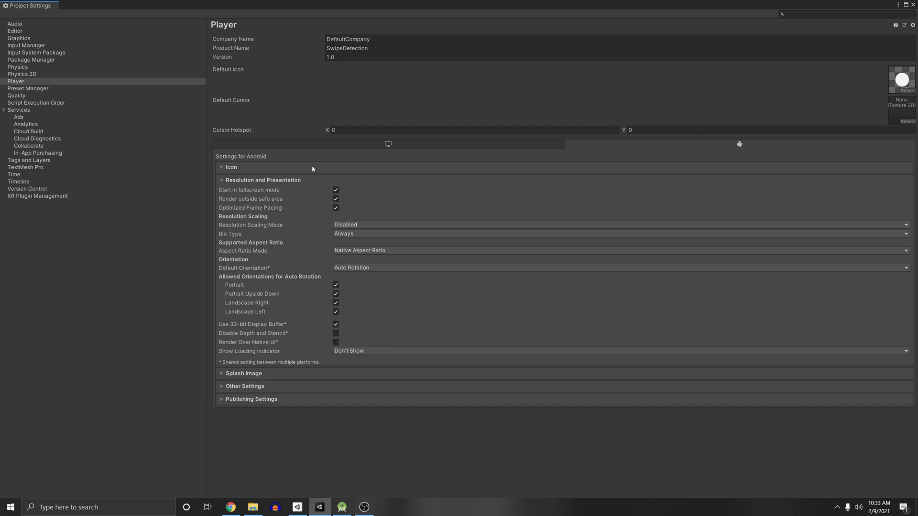
{"action": "mouse_move", "coordinate": [367, 155]}
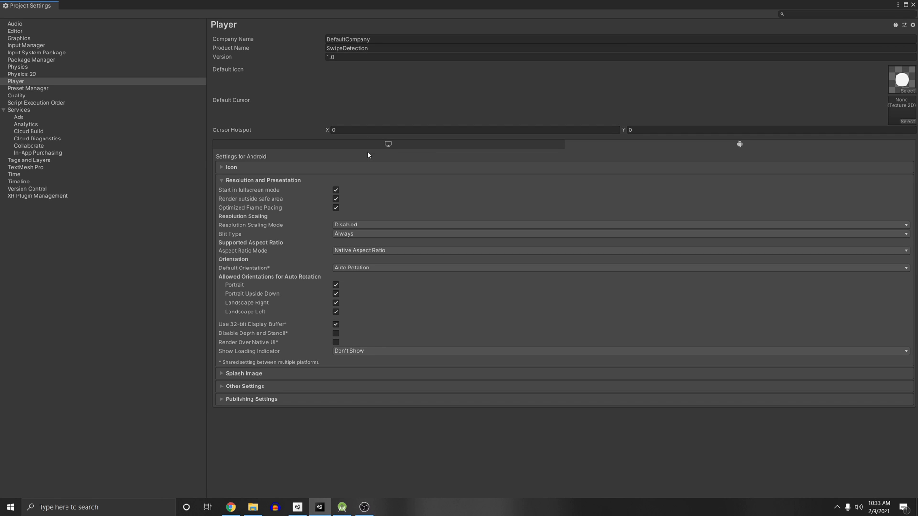
{"action": "mouse_move", "coordinate": [415, 321]}
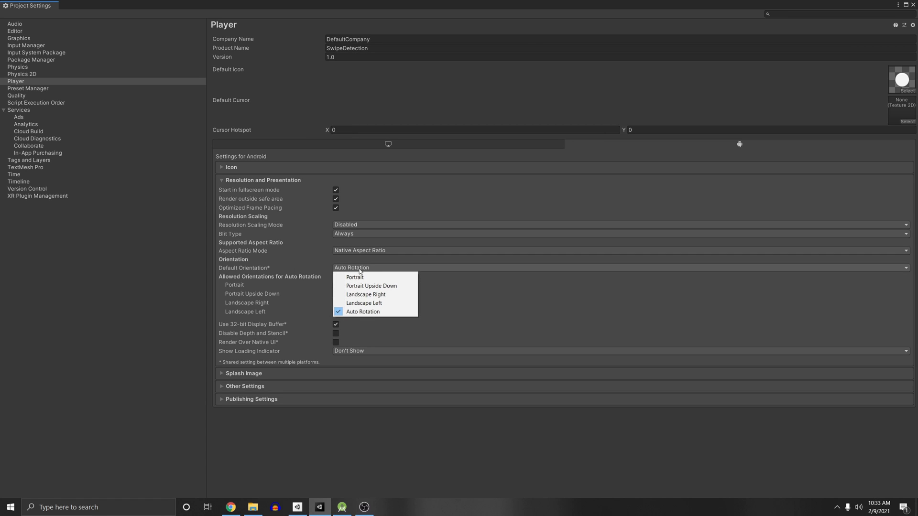
{"action": "mouse_move", "coordinate": [363, 312]}
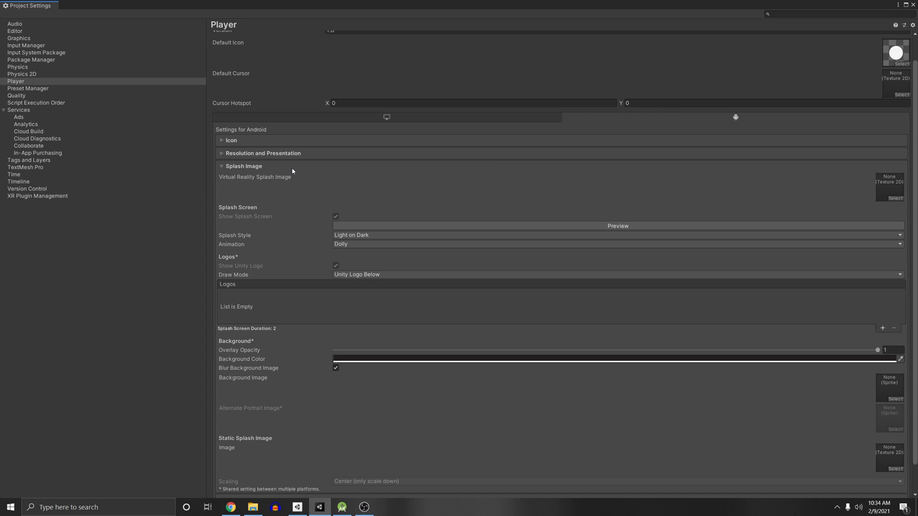
{"action": "mouse_move", "coordinate": [313, 63]}
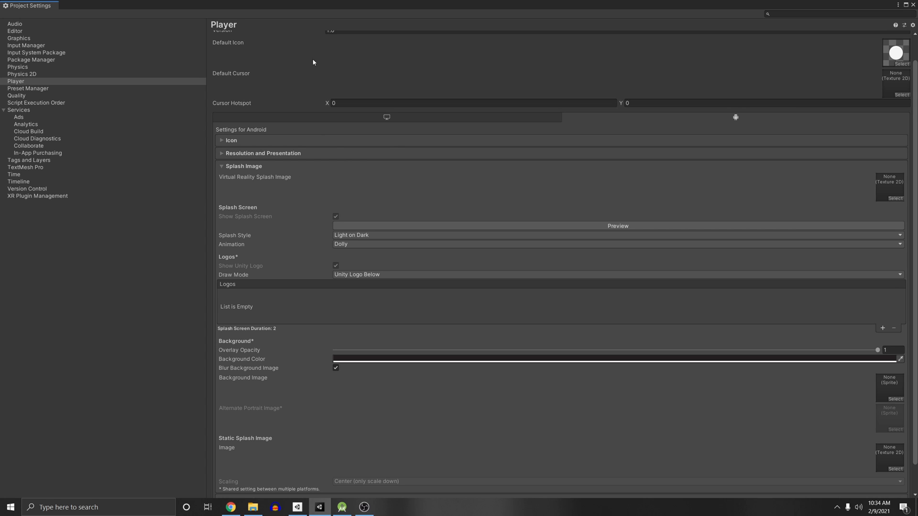
- Add a splash logo and lengthen its Logo Duration from 2 to about 2.614 seconds
{"action": "scroll", "scroll_direction": "down", "scroll_amount": 3}
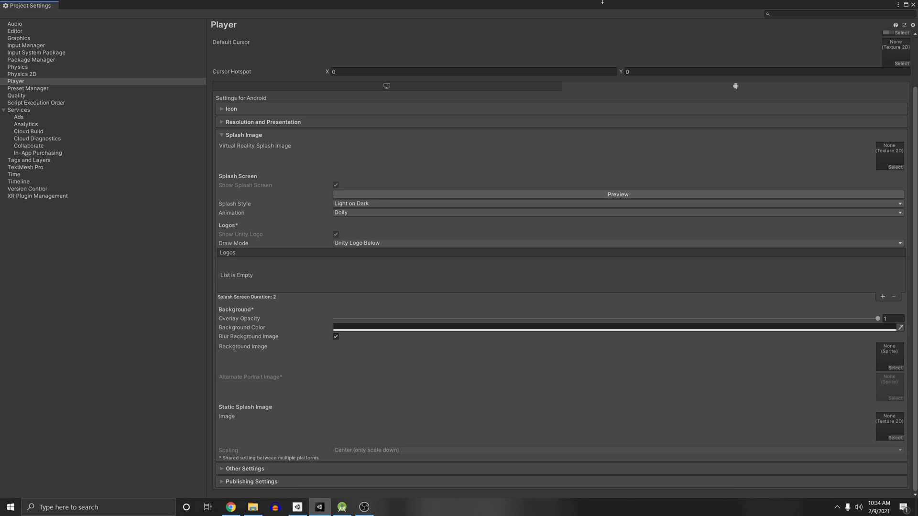
{"action": "mouse_move", "coordinate": [895, 166]}
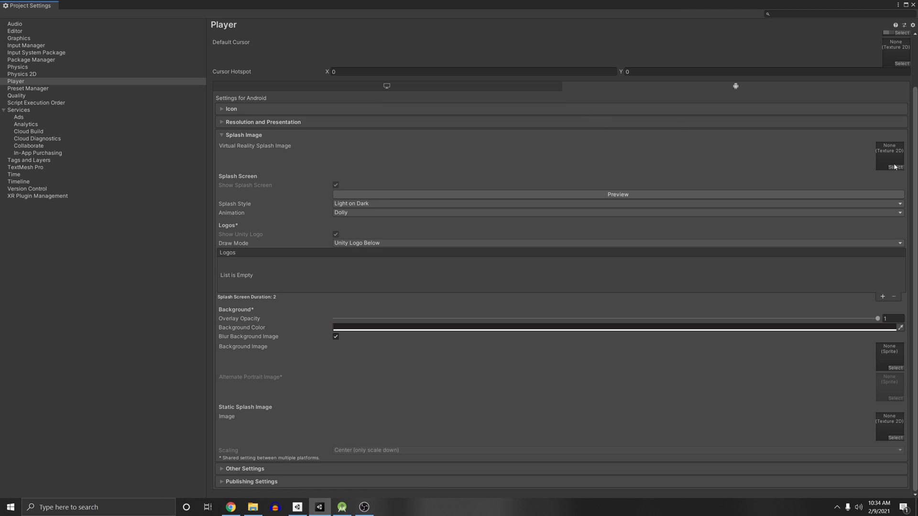
{"action": "mouse_move", "coordinate": [891, 163]}
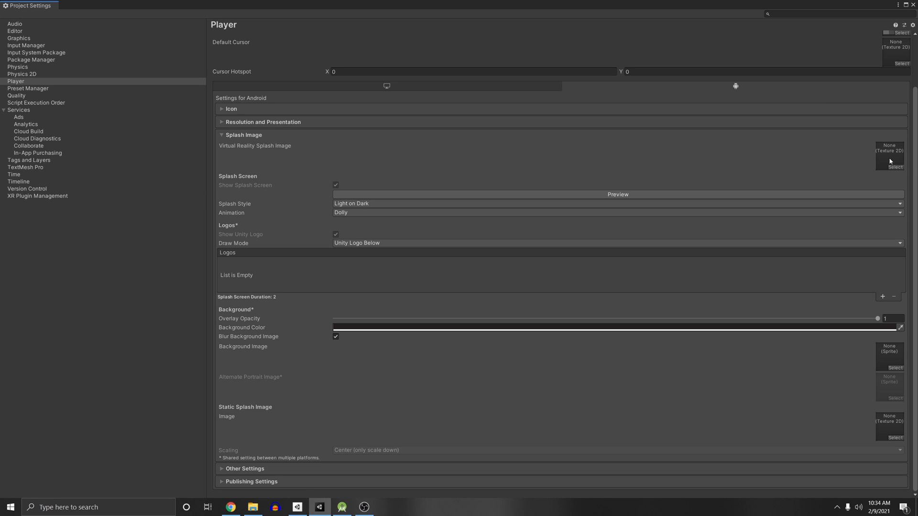
{"action": "left_click", "coordinate": [894, 158]}
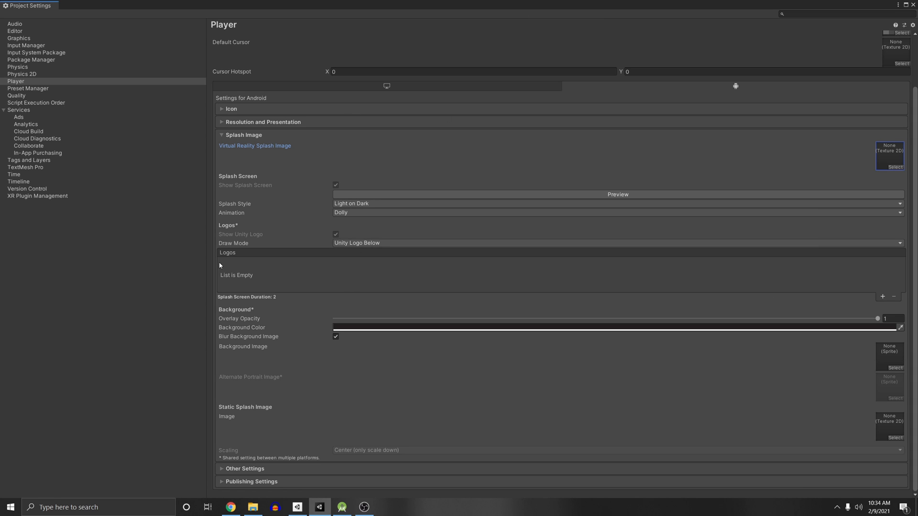
{"action": "left_click", "coordinate": [882, 297]}
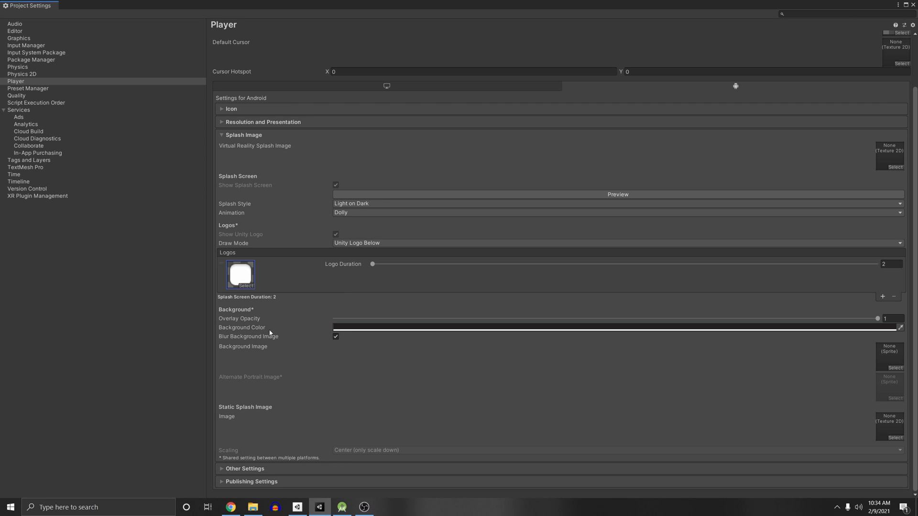
{"action": "mouse_move", "coordinate": [604, 265]}
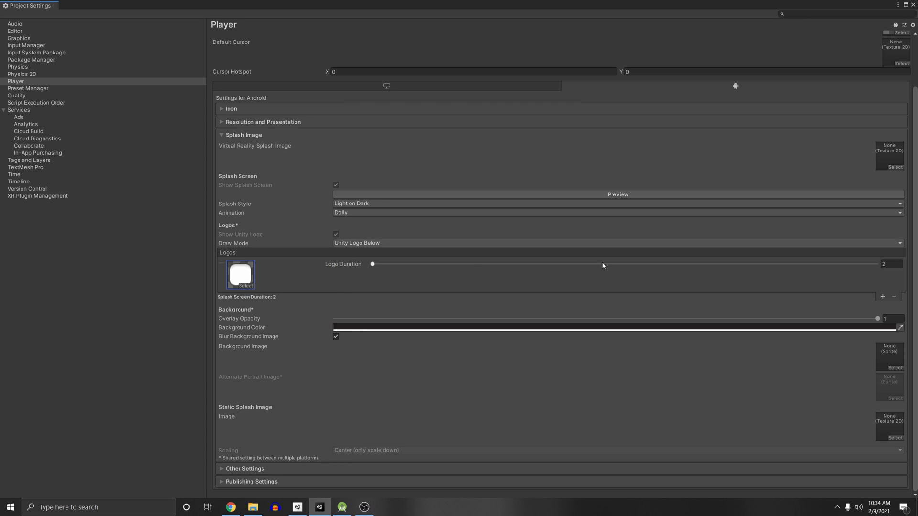
{"action": "left_click_drag", "start_coordinate": [371, 264], "coordinate": [411, 264]}
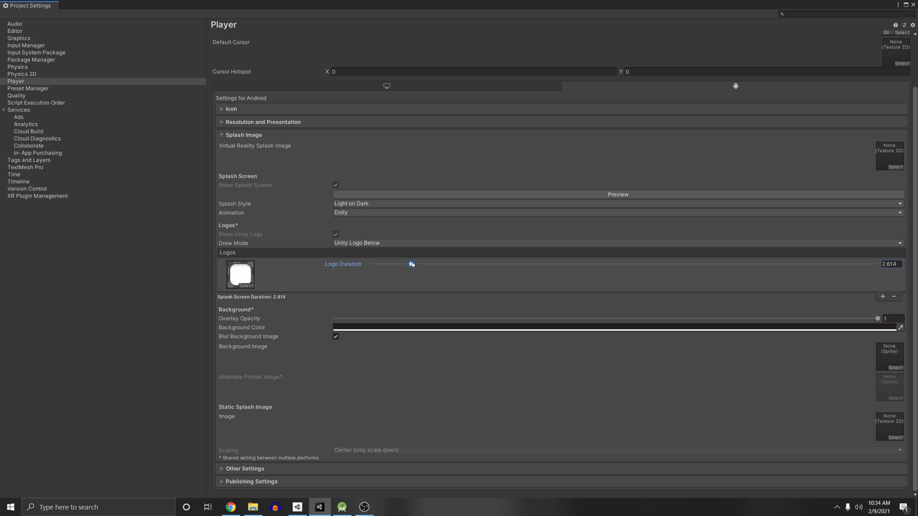
{"action": "mouse_move", "coordinate": [234, 378]}
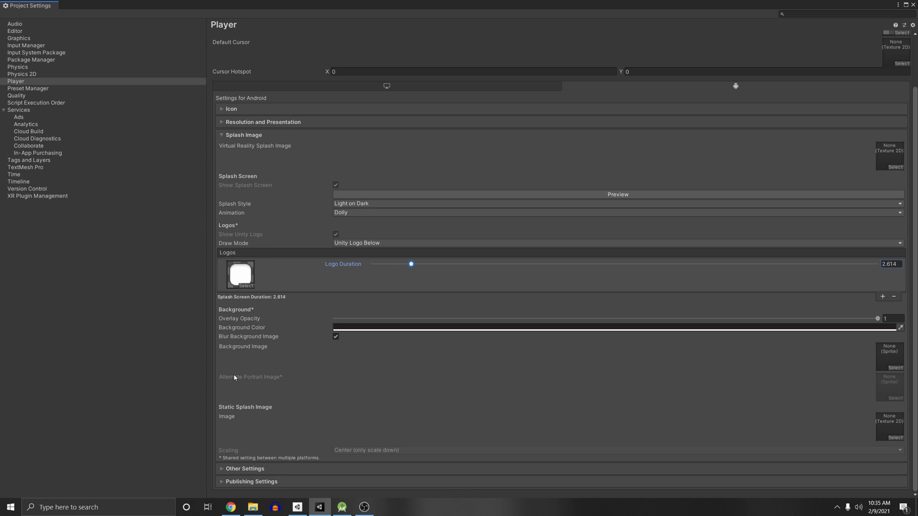
{"action": "left_click", "coordinate": [244, 134]}
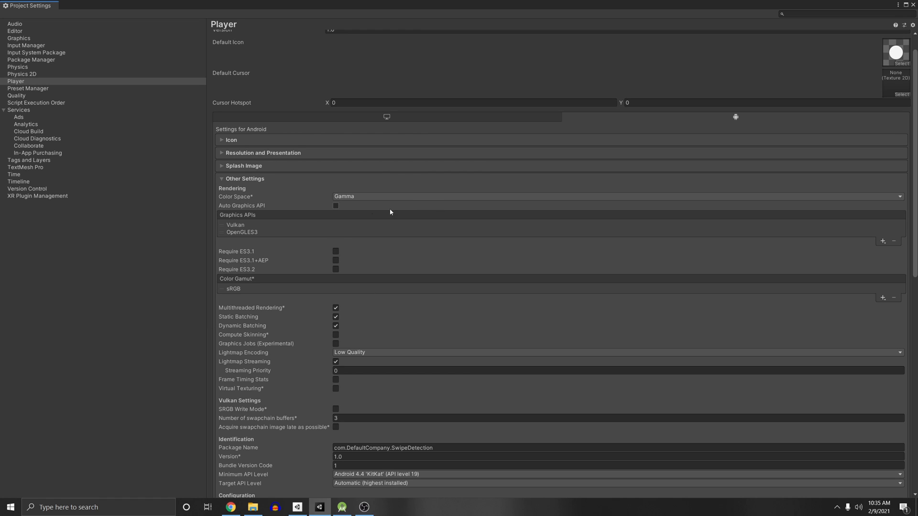
{"action": "mouse_move", "coordinate": [462, 195]}
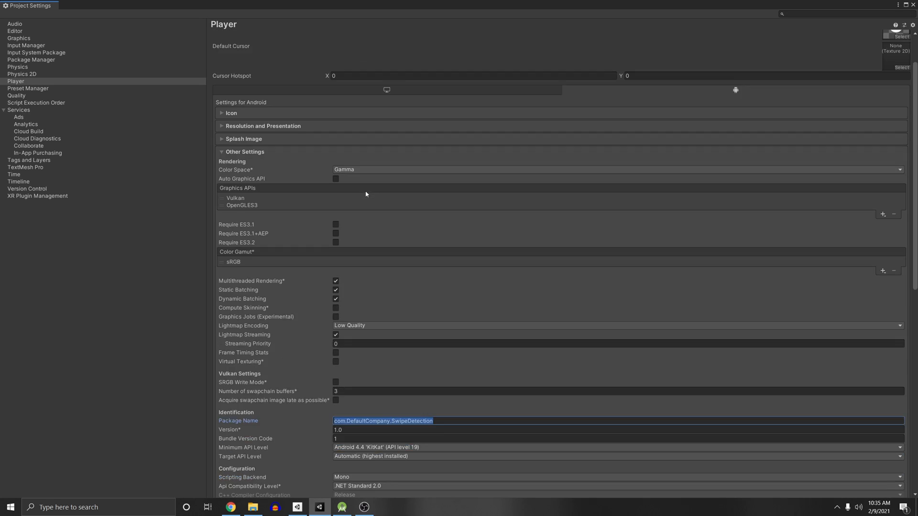
- Review the Target API Level choices under Identification and keep it on Automatic
{"action": "scroll", "scroll_direction": "down", "scroll_amount": 3}
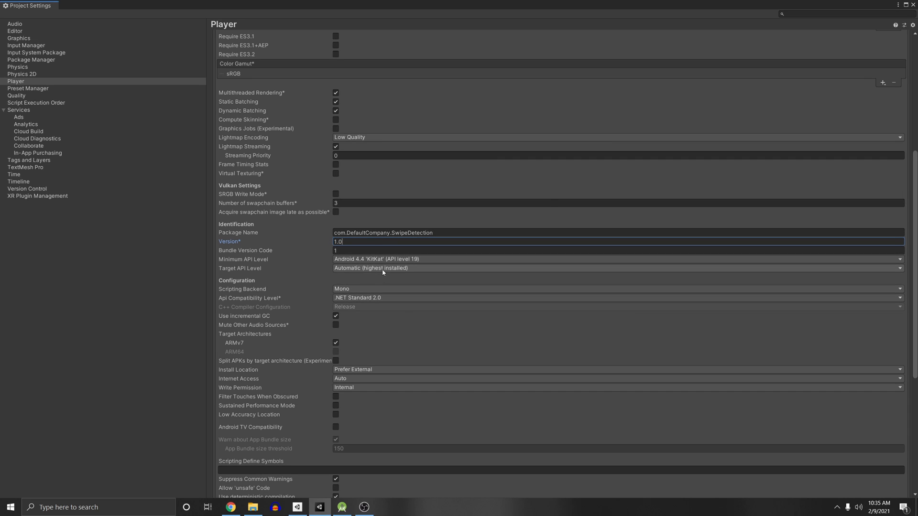
{"action": "mouse_move", "coordinate": [240, 272]}
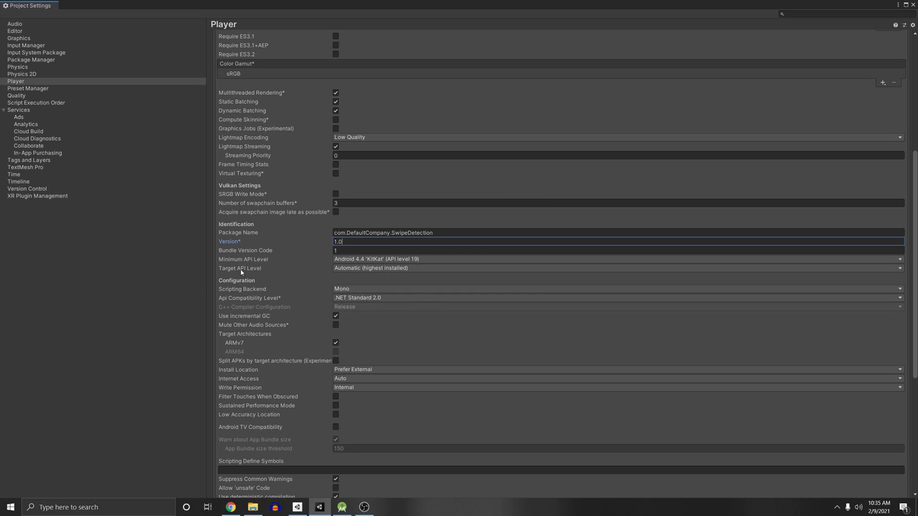
{"action": "left_click", "coordinate": [239, 268]}
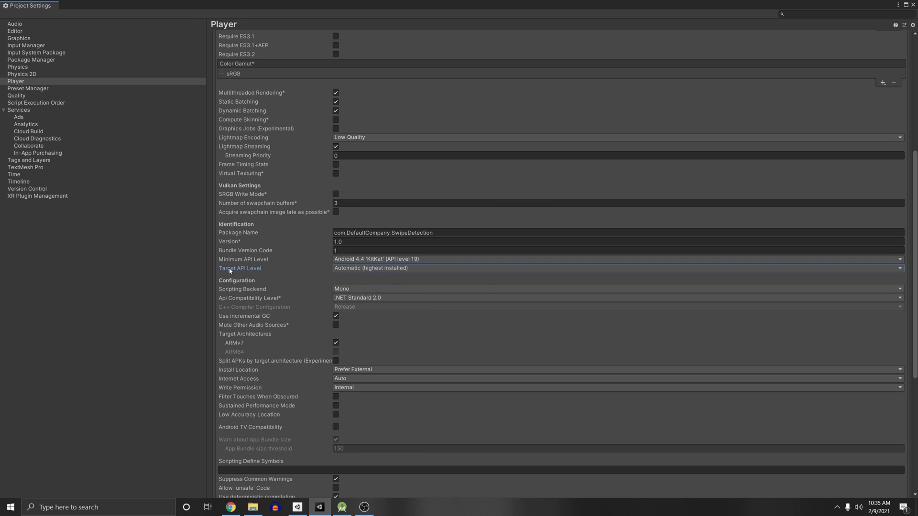
{"action": "left_click", "coordinate": [615, 268]}
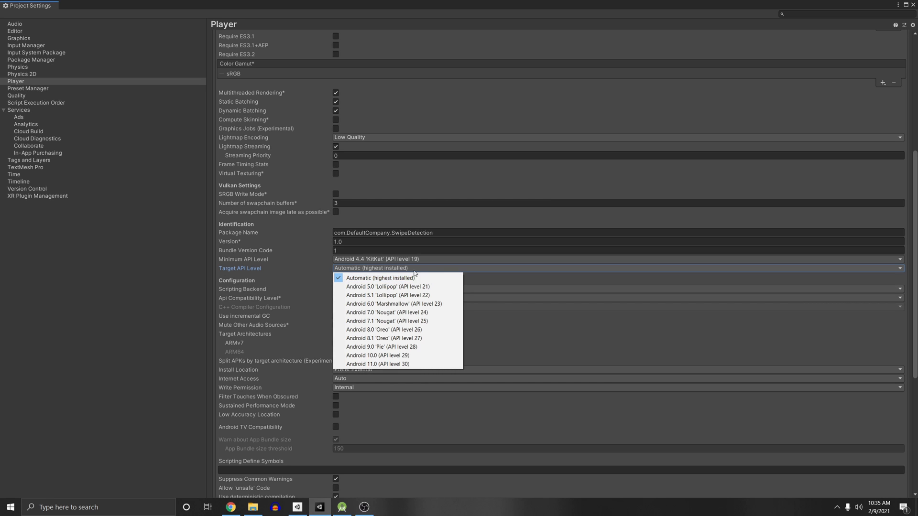
{"action": "left_click", "coordinate": [380, 277]}
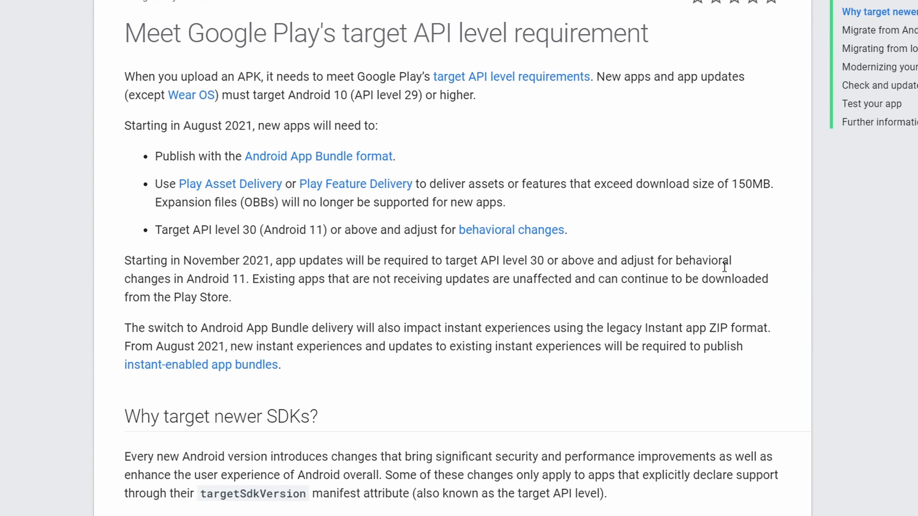
- Highlight the Google Play requirement that new apps target API level 29 or higher
{"action": "scroll", "scroll_direction": "up", "scroll_amount": 3}
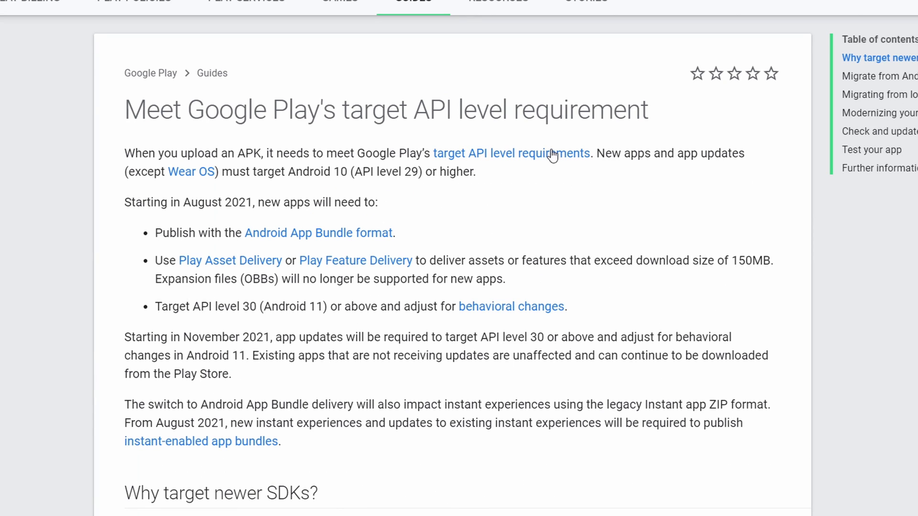
{"action": "left_click_drag", "start_coordinate": [348, 171], "coordinate": [436, 171]}
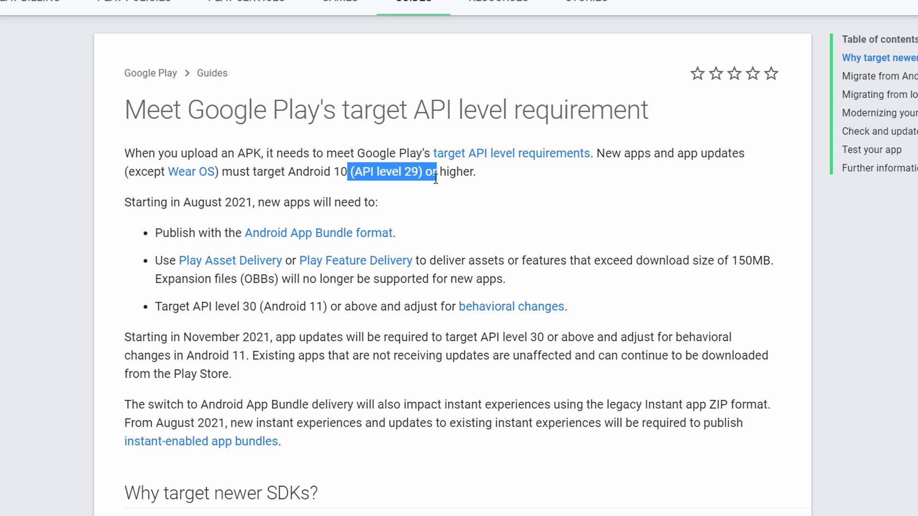
{"action": "scroll", "scroll_direction": "down", "scroll_amount": 3}
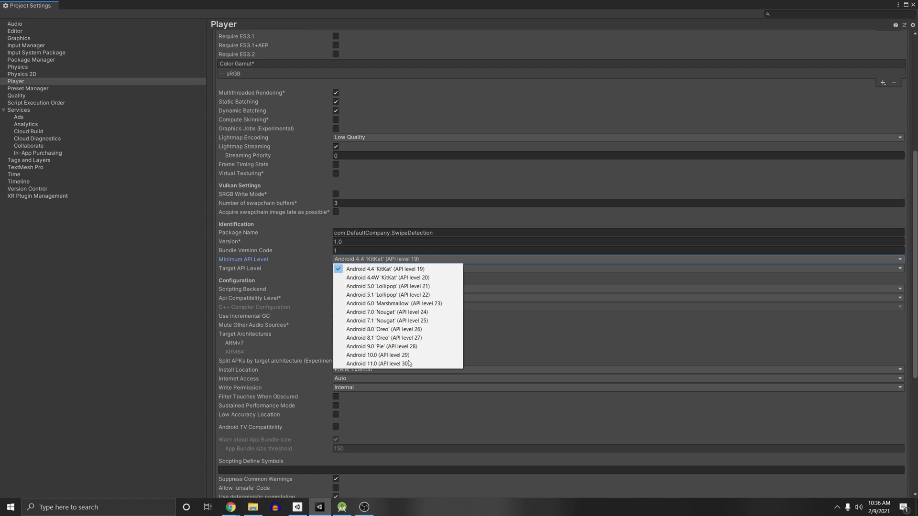
- Set Minimum API Level to Android 10.0 (API level 29)
{"action": "left_click", "coordinate": [378, 355]}
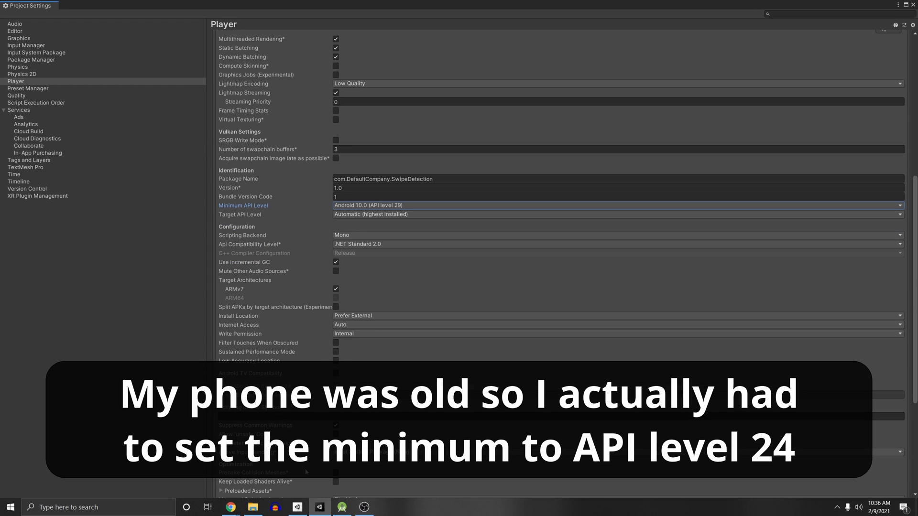
{"action": "scroll", "scroll_direction": "down", "scroll_amount": 3}
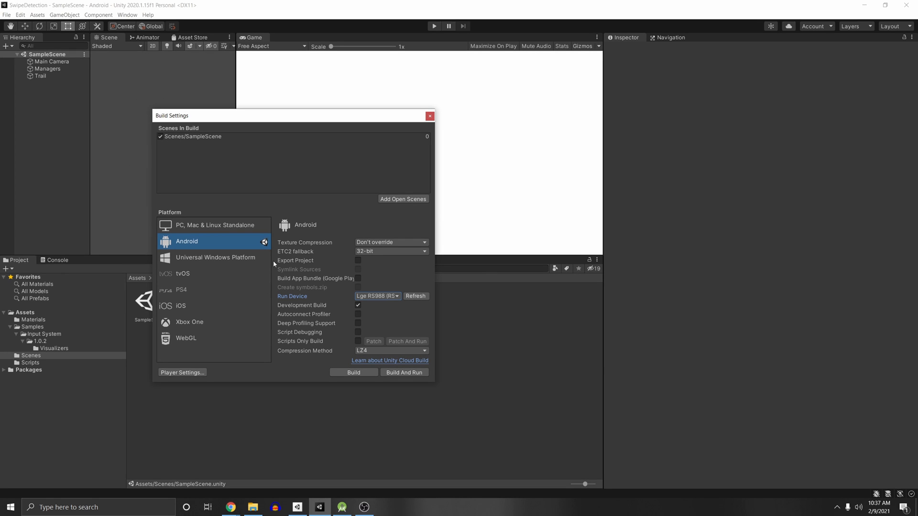
{"action": "mouse_move", "coordinate": [197, 148]}
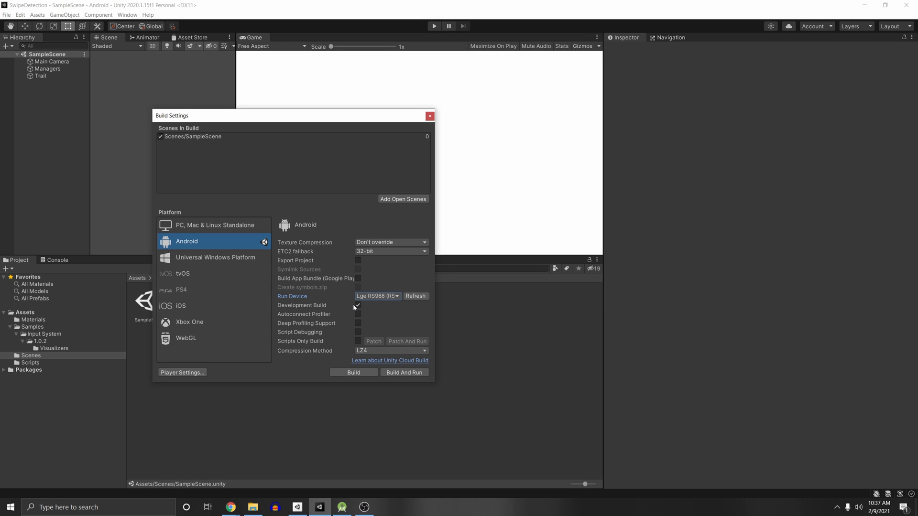
- Bring up Build Settings for Android with Development Build checked
{"action": "left_click", "coordinate": [357, 305]}
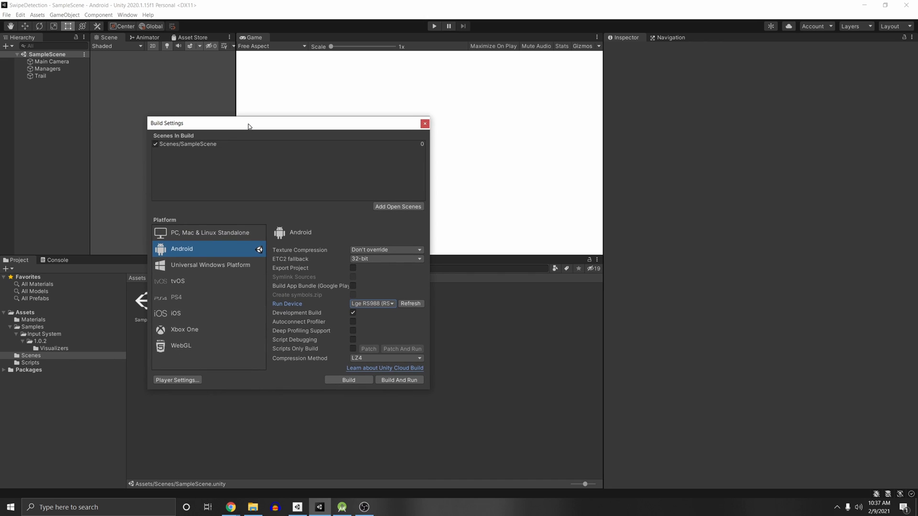
{"action": "left_click_drag", "start_coordinate": [248, 123], "coordinate": [335, 138]}
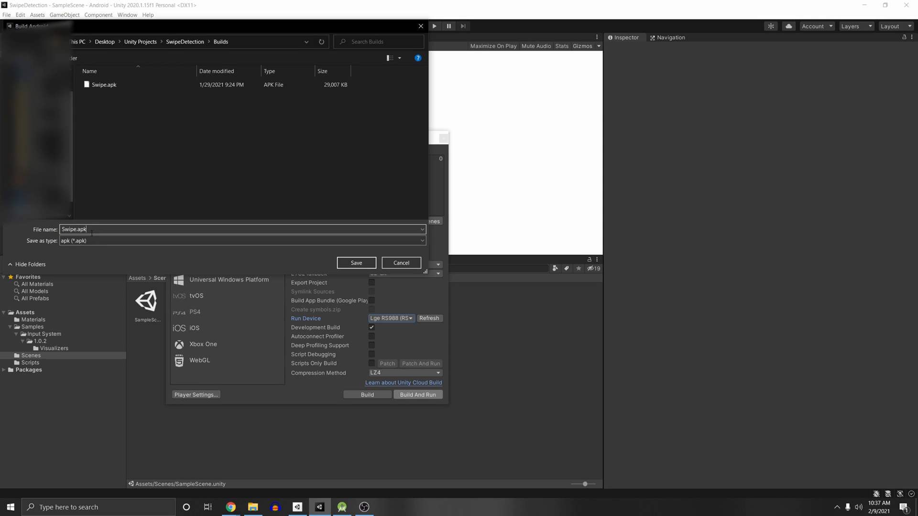
- Build and run as Swipe.apk replacing the old file, then dismiss the no-compatible-device warning
{"action": "double_click", "coordinate": [73, 228]}
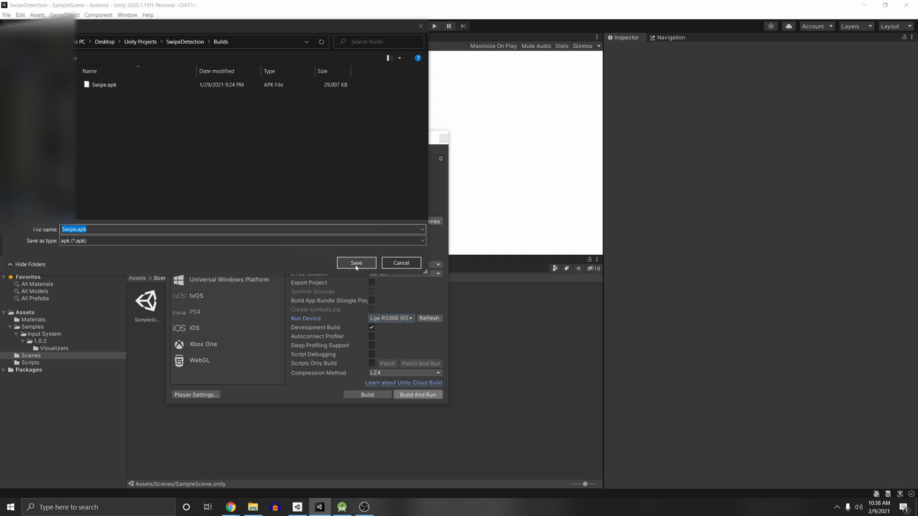
{"action": "left_click", "coordinate": [355, 263]}
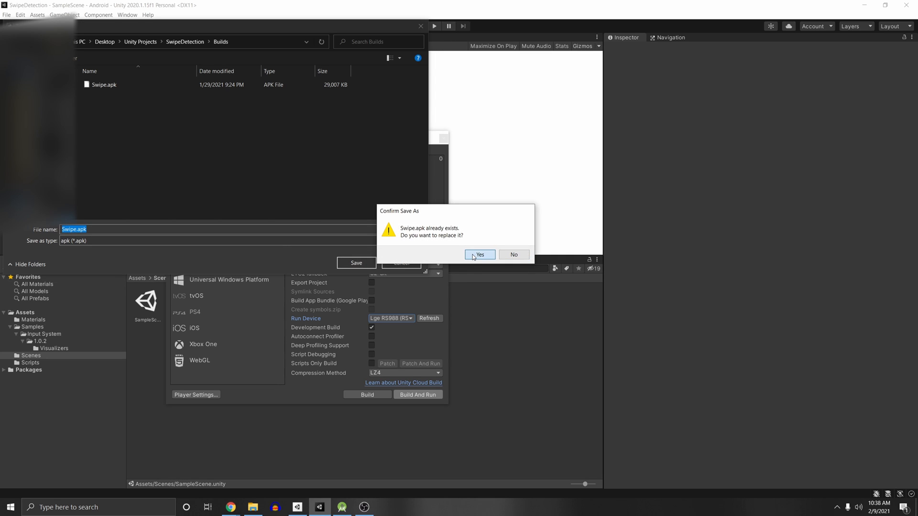
{"action": "left_click", "coordinate": [479, 254]}
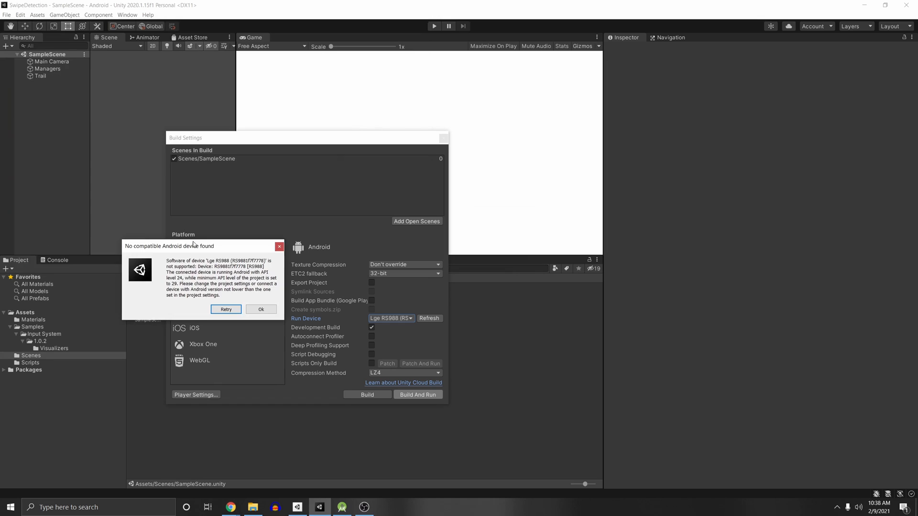
{"action": "mouse_move", "coordinate": [226, 247]}
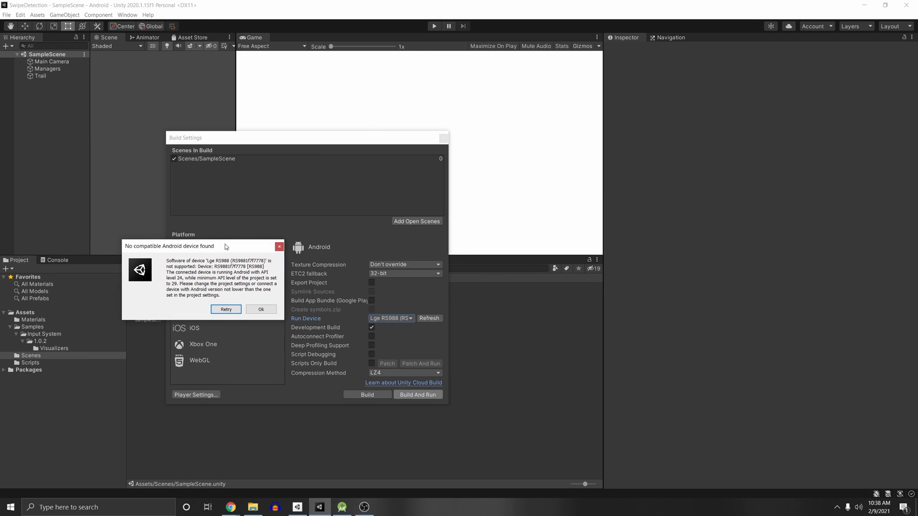
{"action": "mouse_move", "coordinate": [330, 283]}
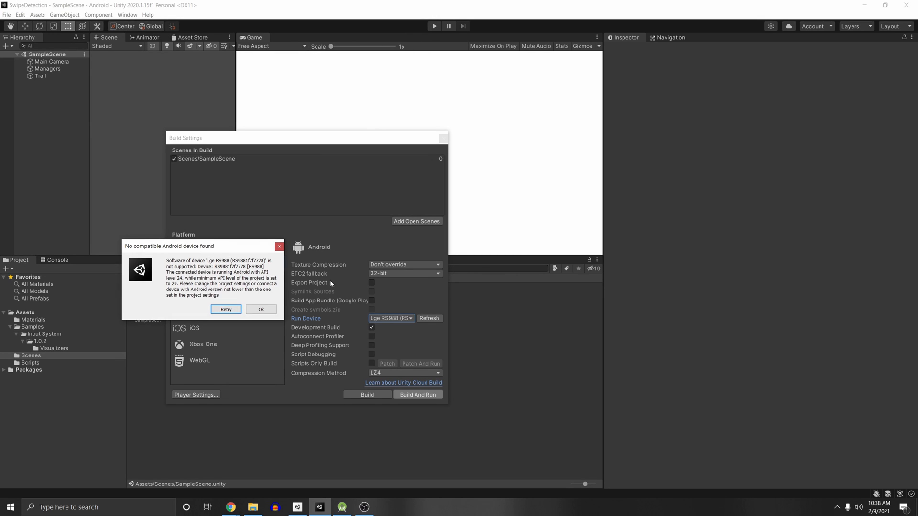
{"action": "left_click", "coordinate": [196, 395]}
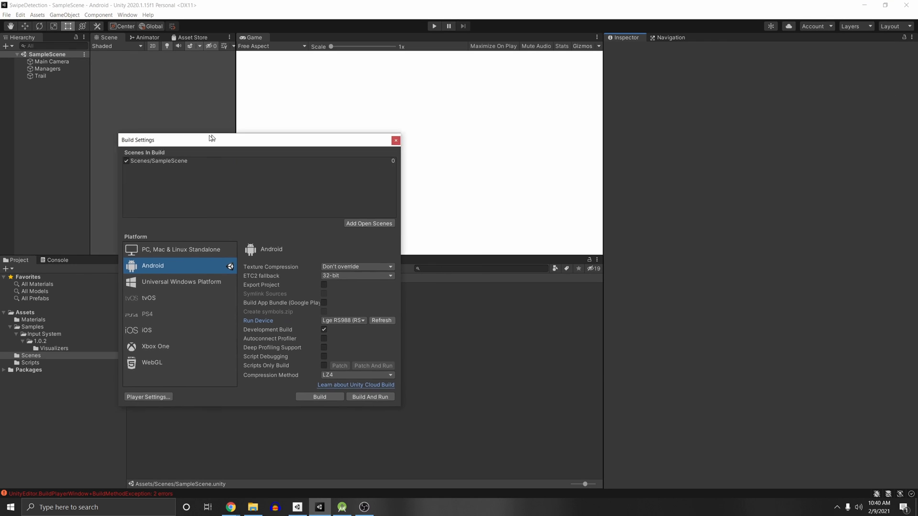
- Build and run again, saving over Swipe.apk, until the build reports Succeeded
{"action": "left_click", "coordinate": [319, 396]}
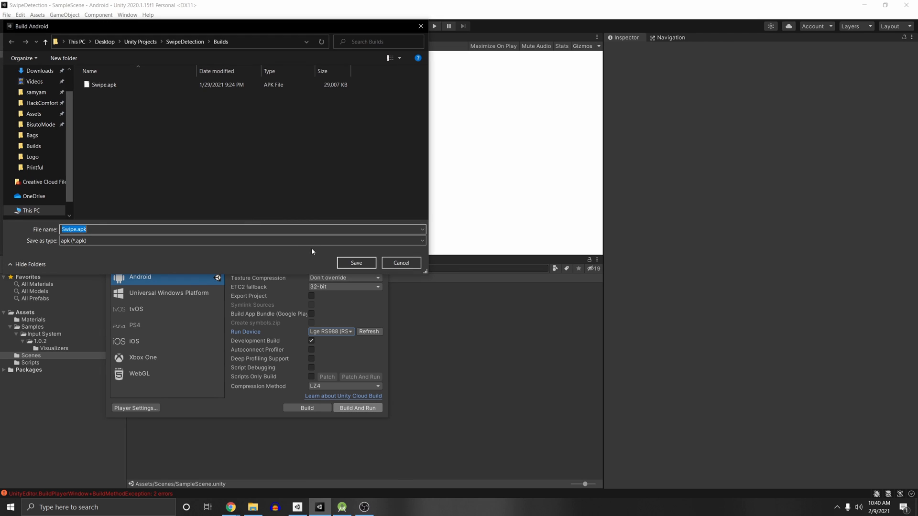
{"action": "left_click", "coordinate": [355, 262]}
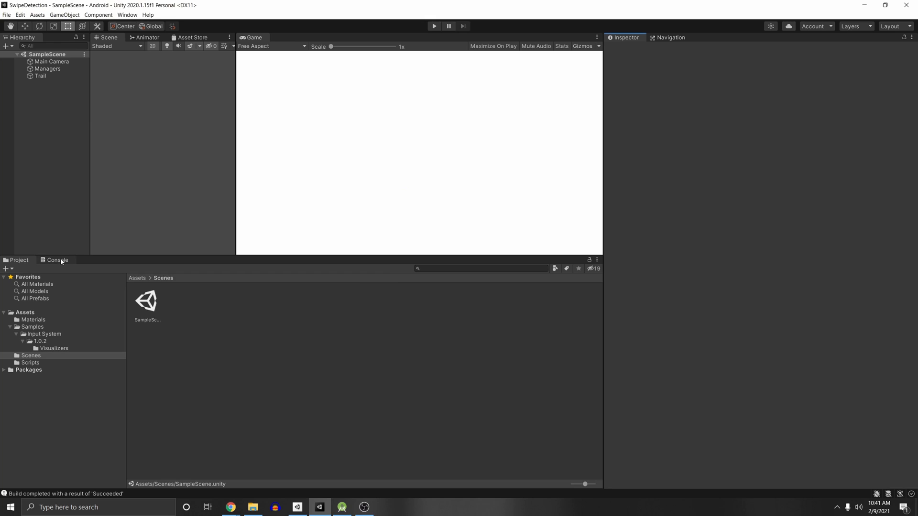
- Show the Console log of the install on RS988 and close Build Settings
{"action": "left_click", "coordinate": [57, 260]}
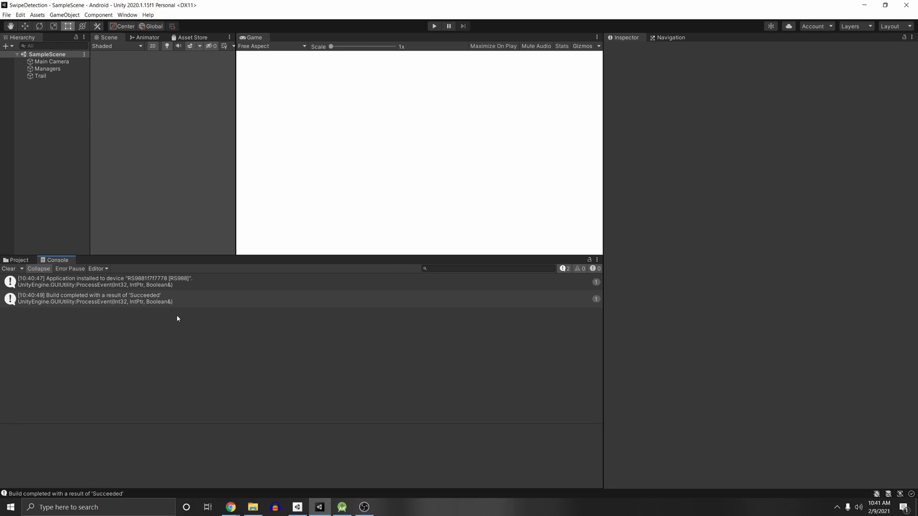
{"action": "mouse_move", "coordinate": [39, 278]}
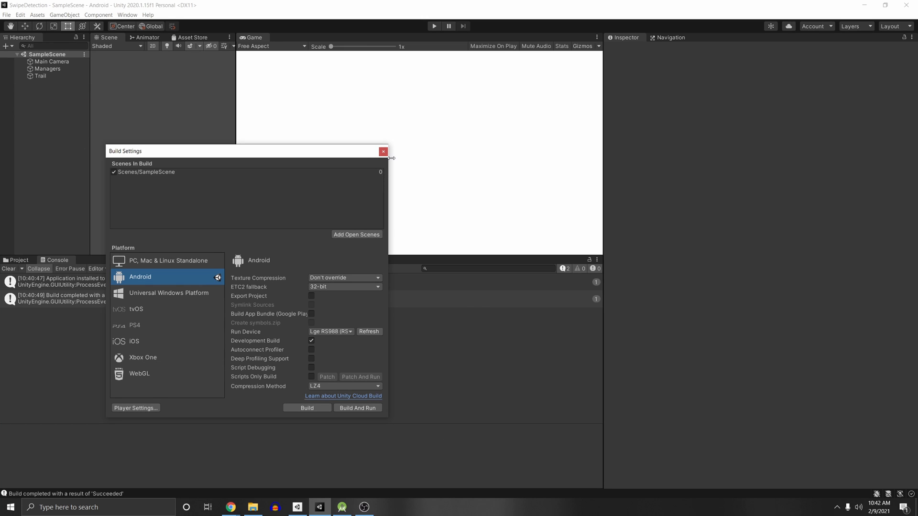
{"action": "left_click", "coordinate": [382, 151]}
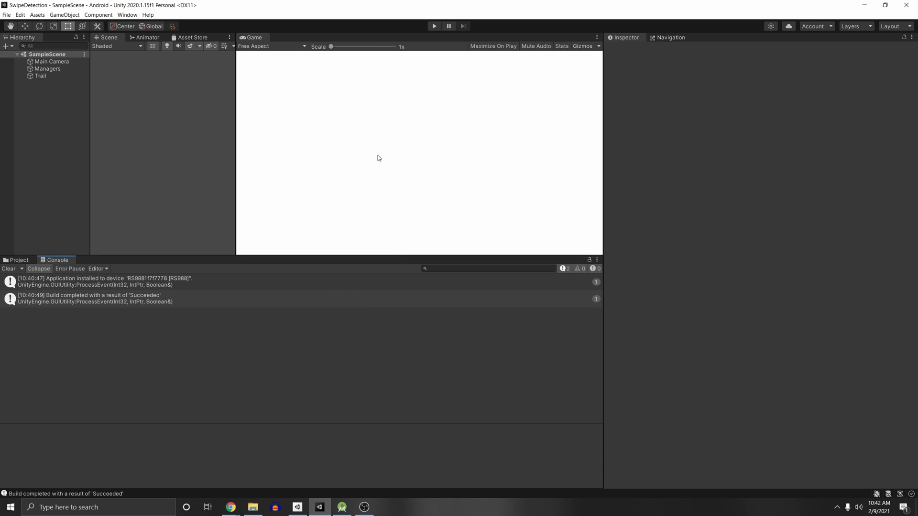
{"action": "mouse_move", "coordinate": [262, 252]}
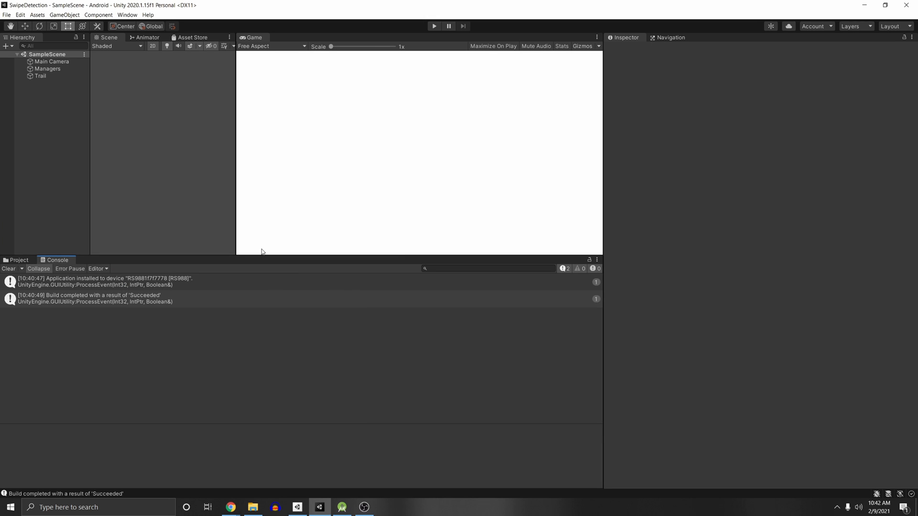